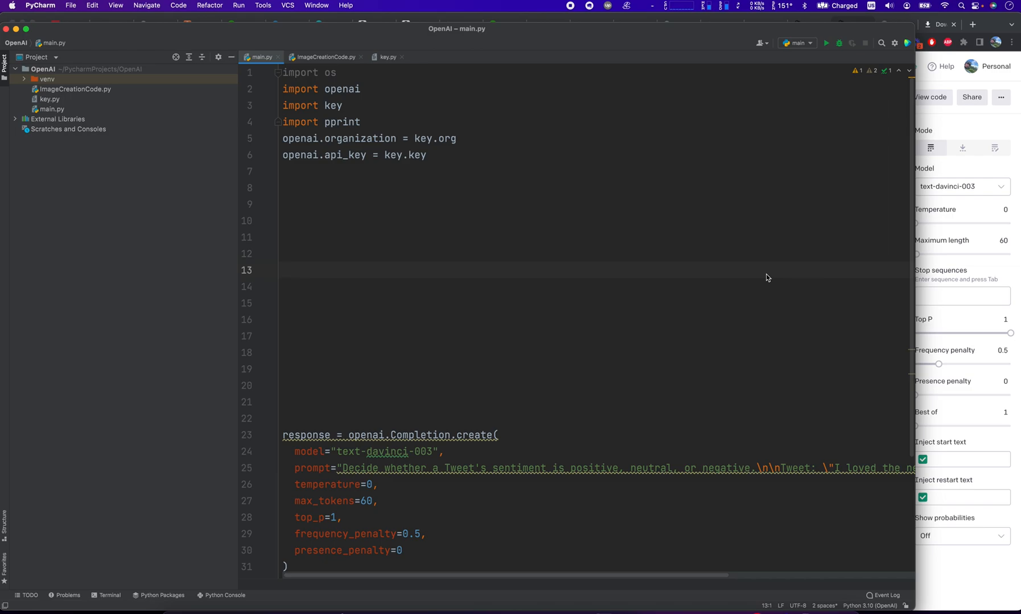
{"action": "mouse_move", "coordinate": [381, 22]}
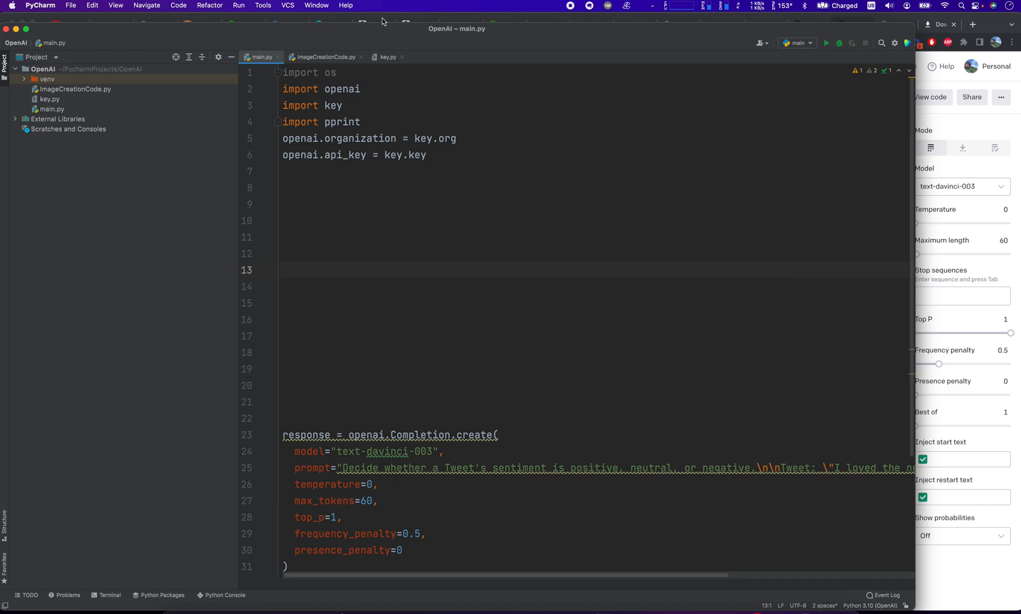
Bring the PyCharm editor with main.py into focus over the browser playground
{"action": "left_click", "coordinate": [283, 187]}
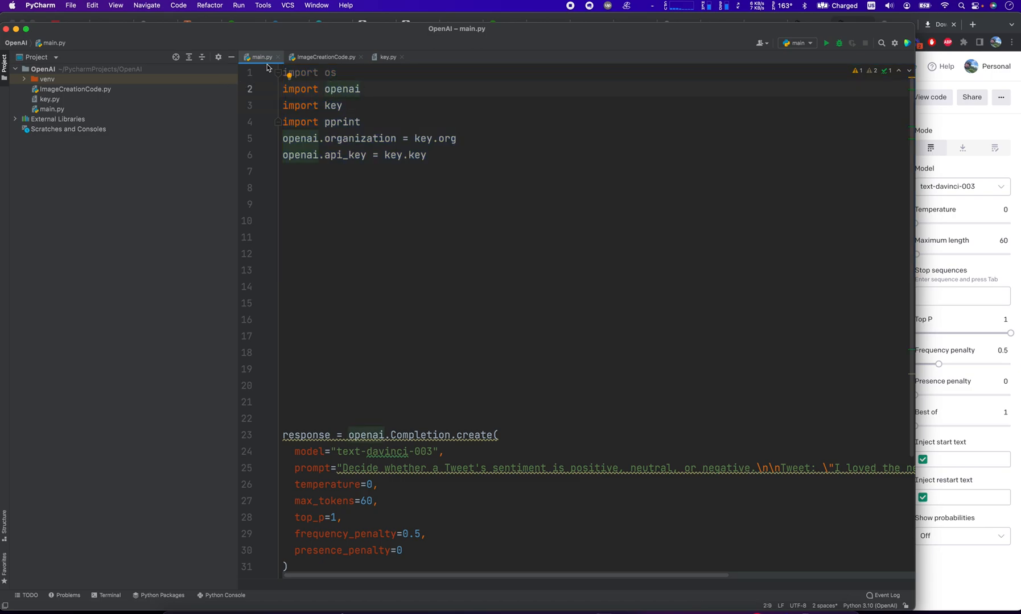
{"action": "mouse_move", "coordinate": [198, 21]}
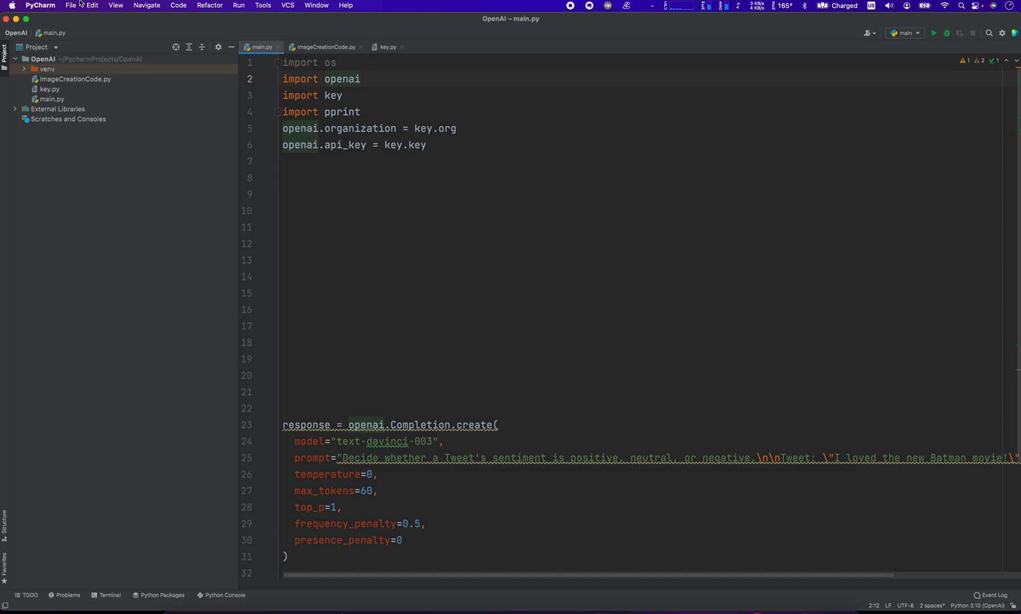
{"action": "left_click", "coordinate": [70, 6]}
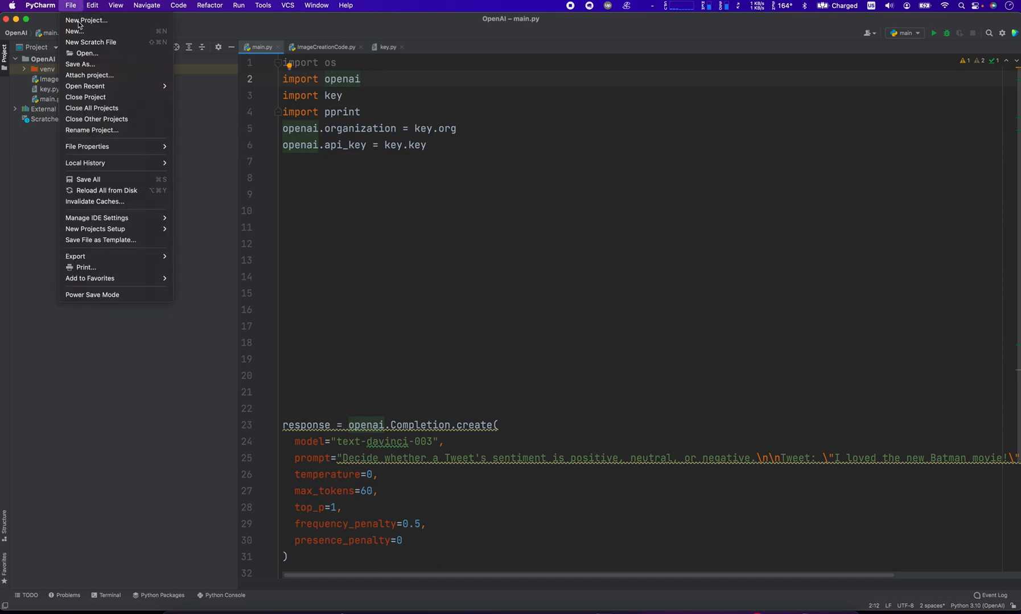
{"action": "mouse_move", "coordinate": [97, 218]}
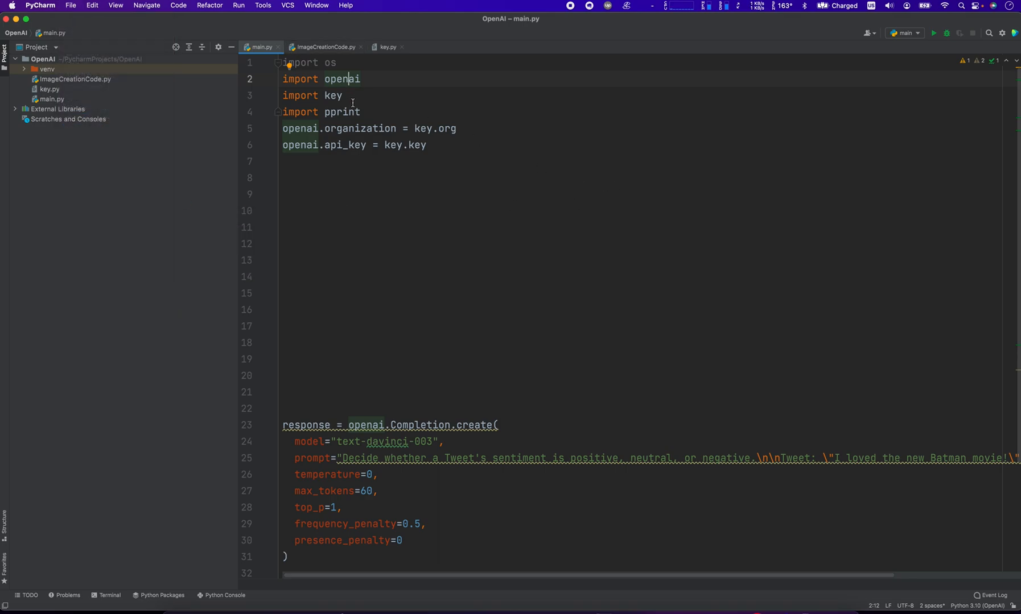
{"action": "mouse_move", "coordinate": [373, 88]}
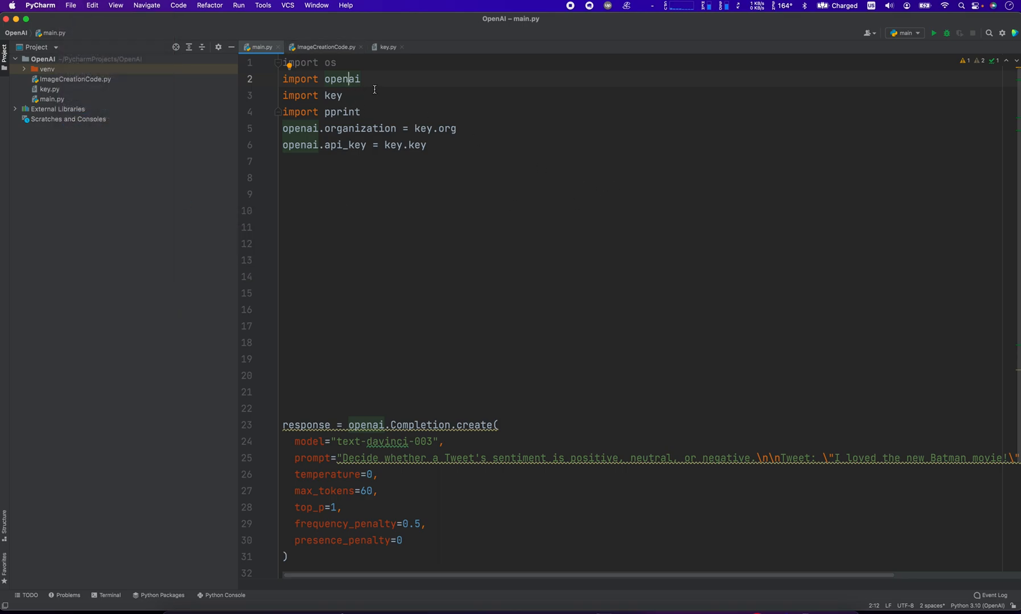
{"action": "mouse_move", "coordinate": [393, 87]}
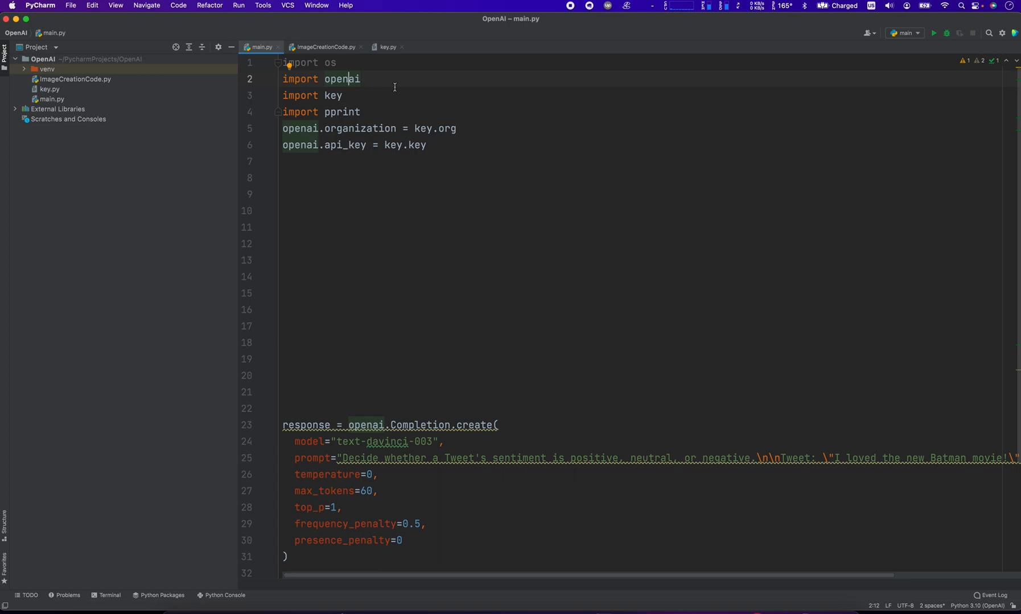
{"action": "mouse_move", "coordinate": [178, 272]}
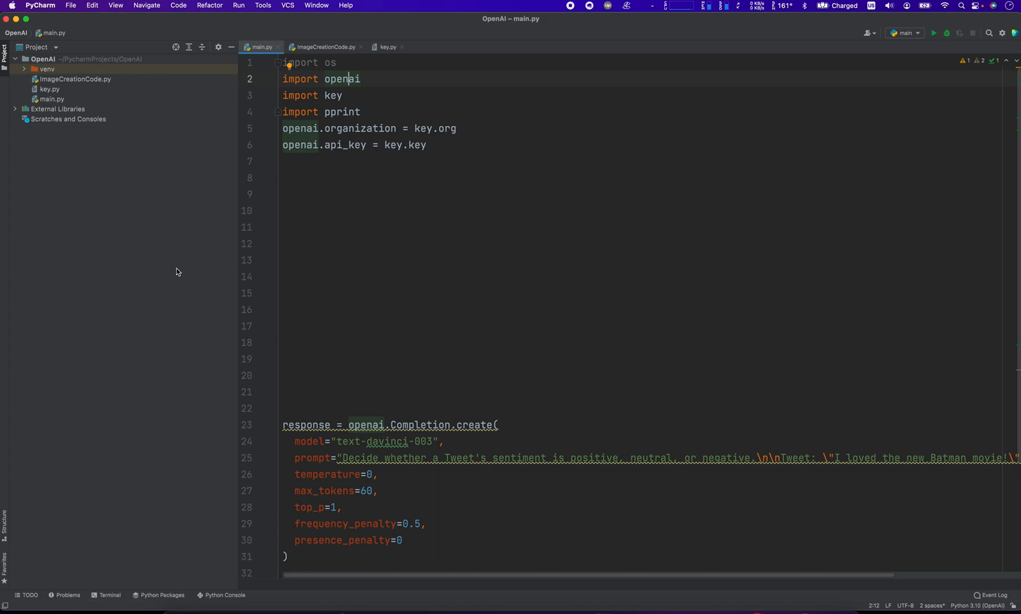
{"action": "mouse_move", "coordinate": [230, 250]}
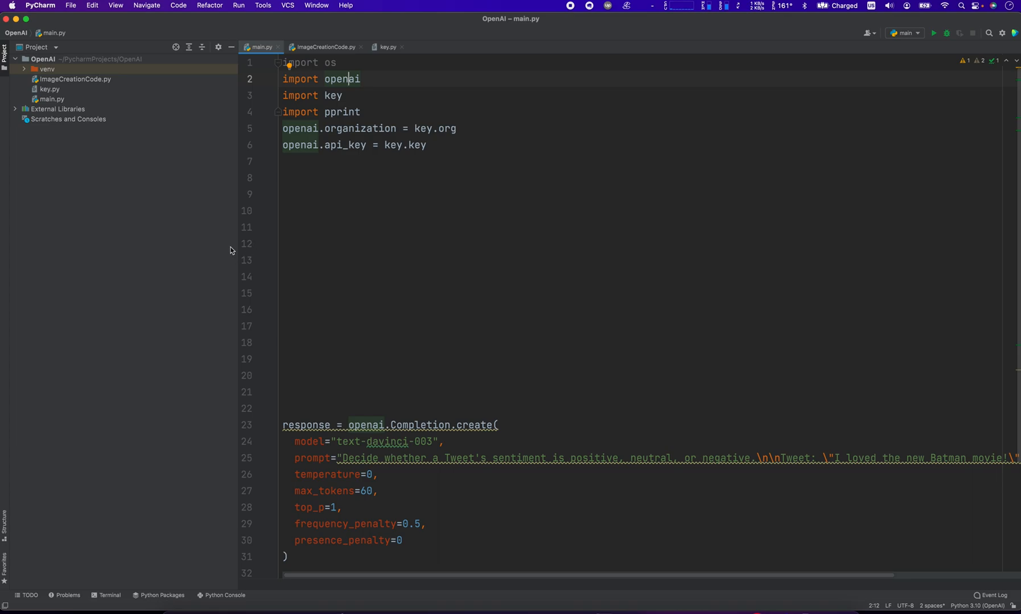
{"action": "left_click", "coordinate": [361, 112]}
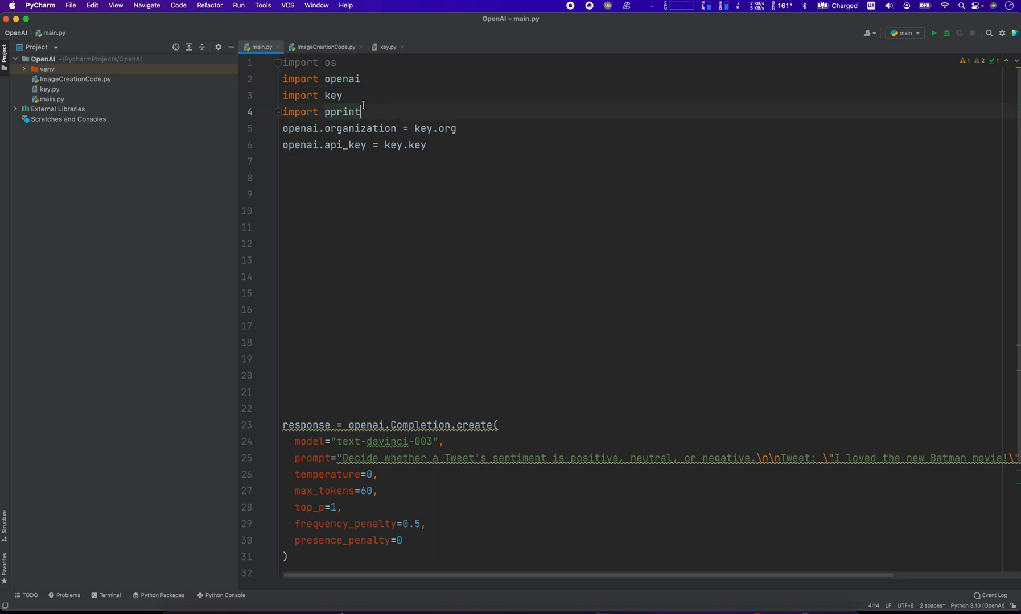
{"action": "left_click", "coordinate": [333, 96]}
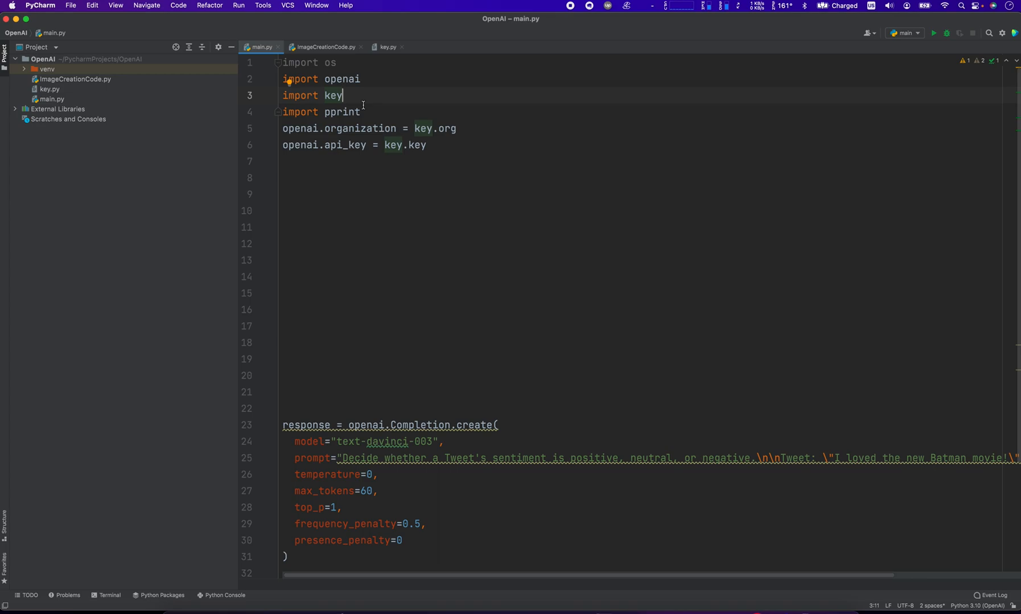
{"action": "mouse_move", "coordinate": [387, 47]}
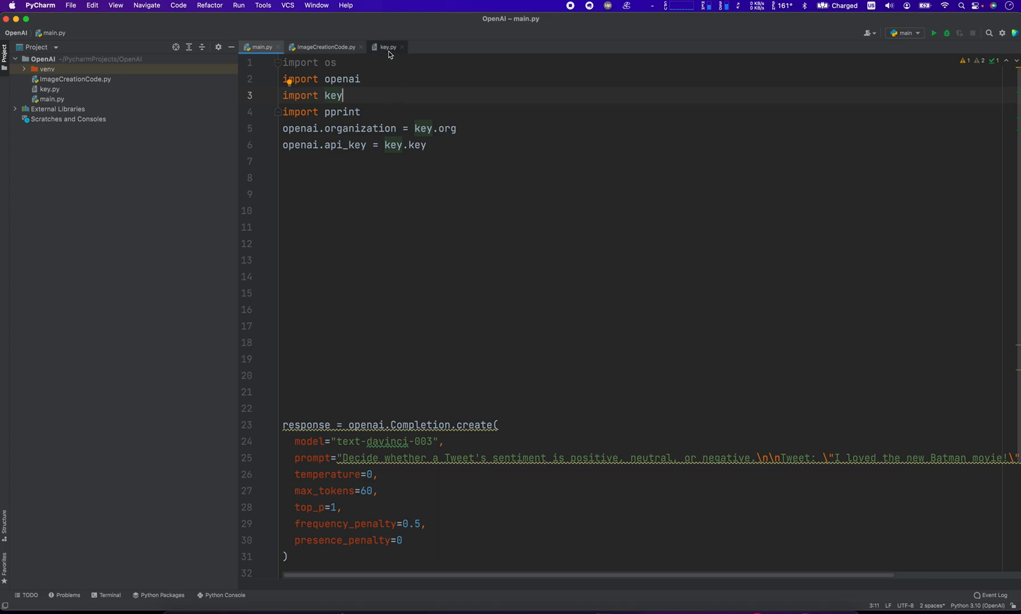
{"action": "mouse_move", "coordinate": [367, 92]}
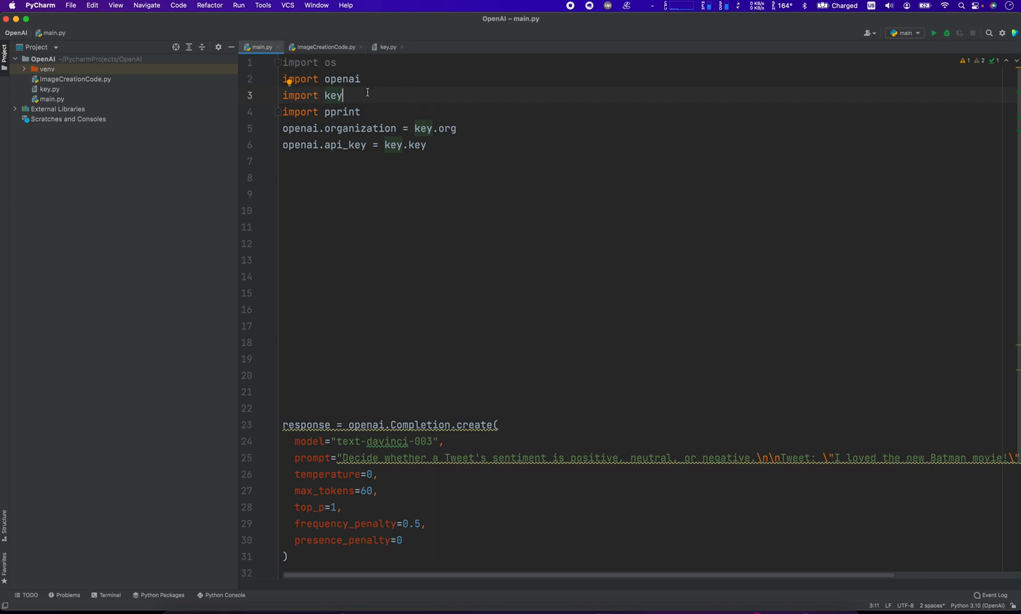
{"action": "mouse_move", "coordinate": [602, 121]}
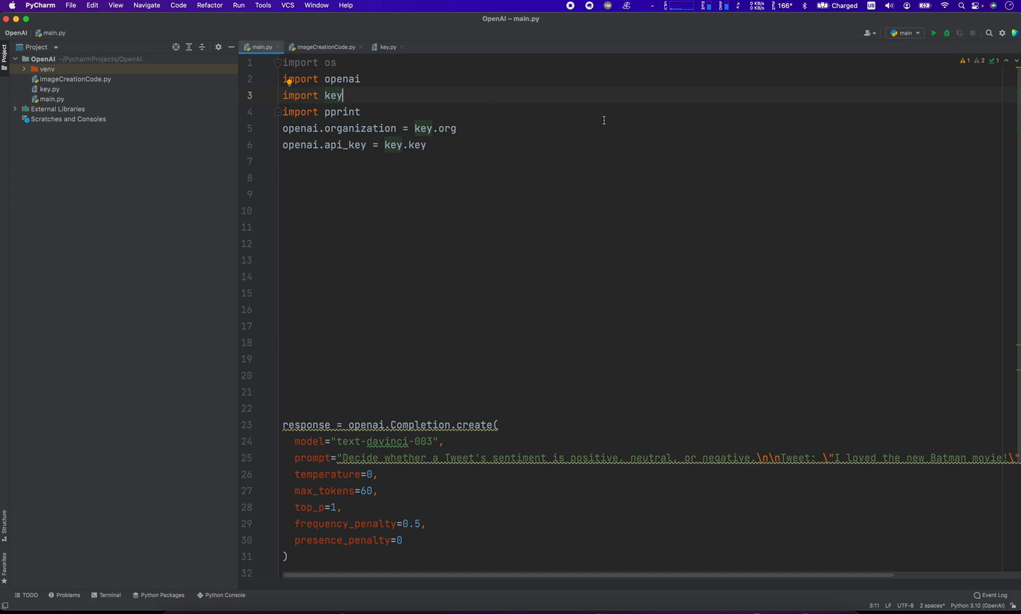
{"action": "mouse_move", "coordinate": [476, 108]}
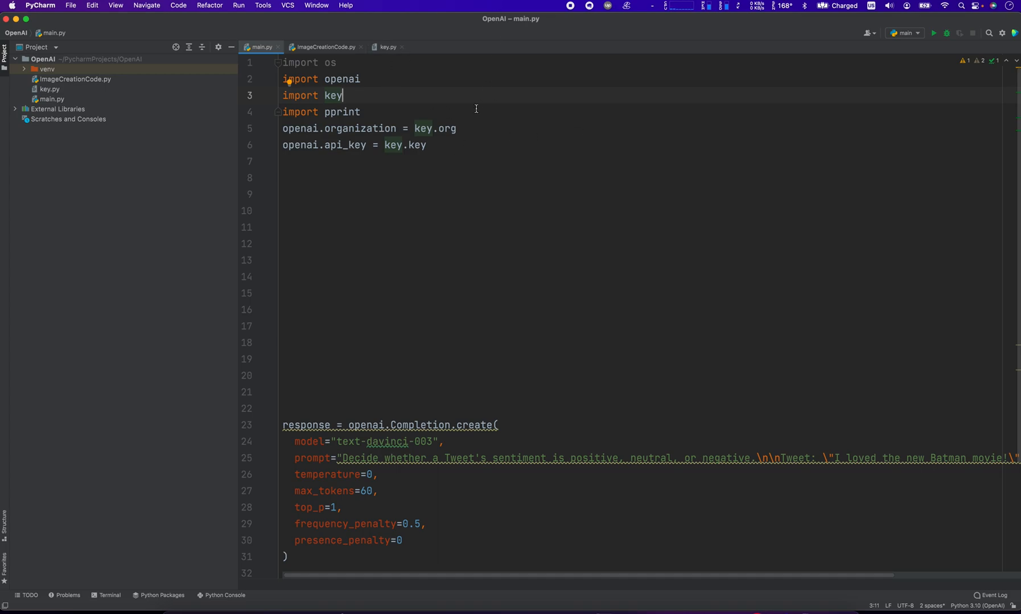
{"action": "mouse_move", "coordinate": [552, 206]}
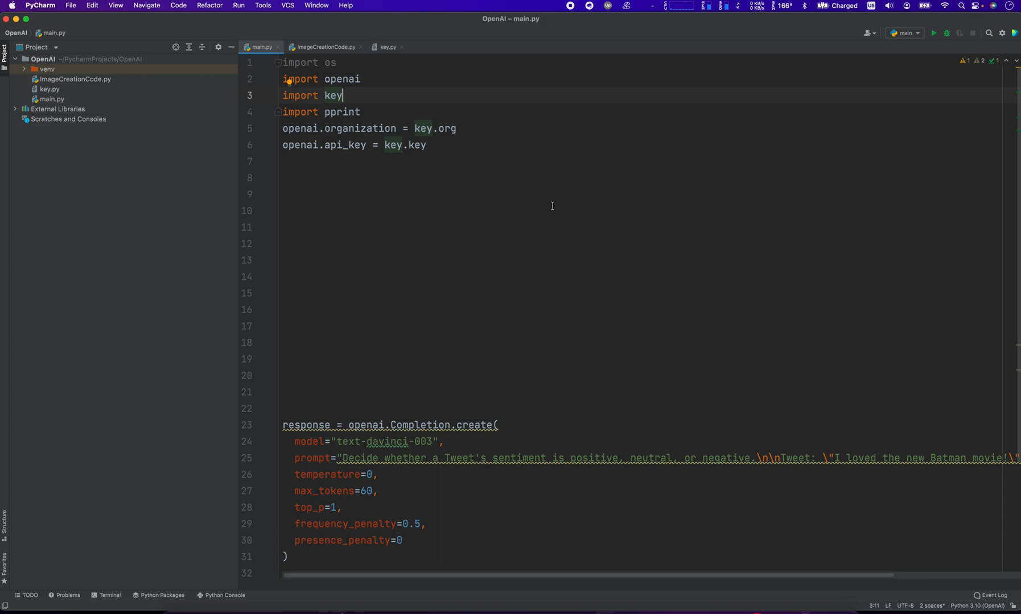
{"action": "left_click", "coordinate": [404, 145]}
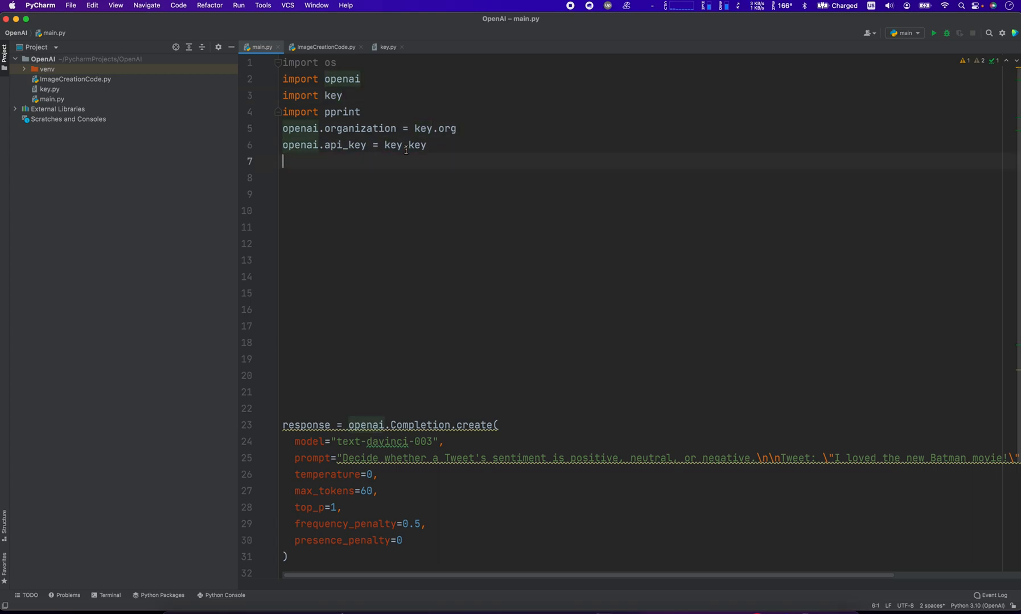
{"action": "double_click", "coordinate": [405, 146]}
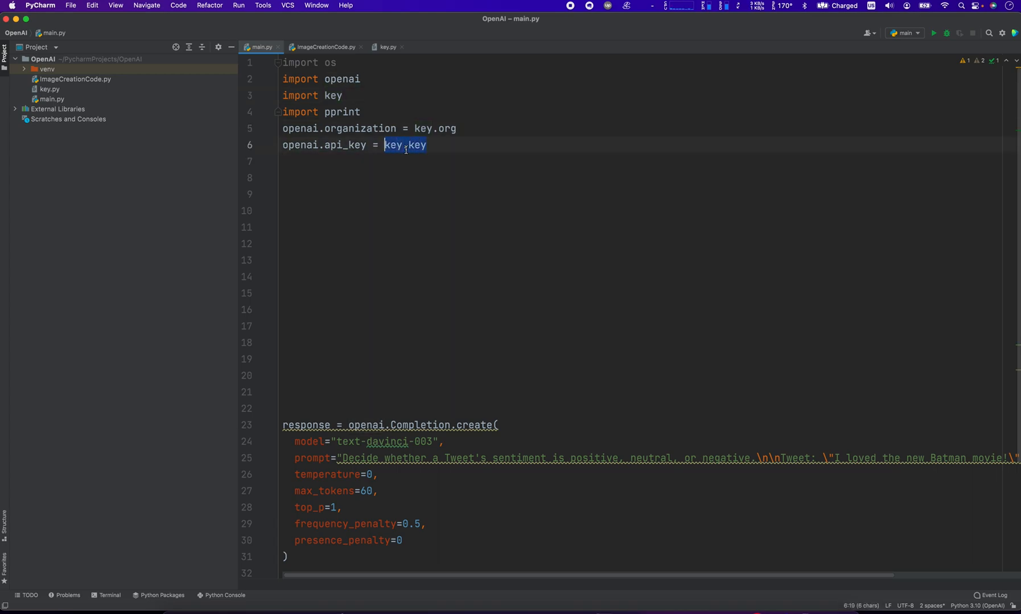
{"action": "type", "text": "\"some ke"}
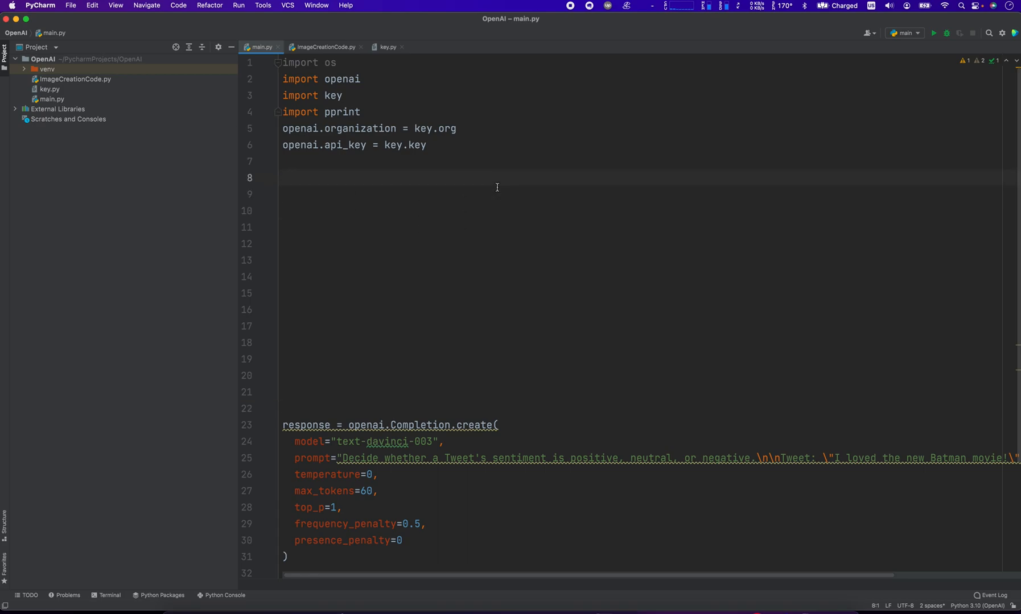
Begin line 8 with 'response = openai.' and browse the autocomplete suggestions
{"action": "type", "text": "response ="}
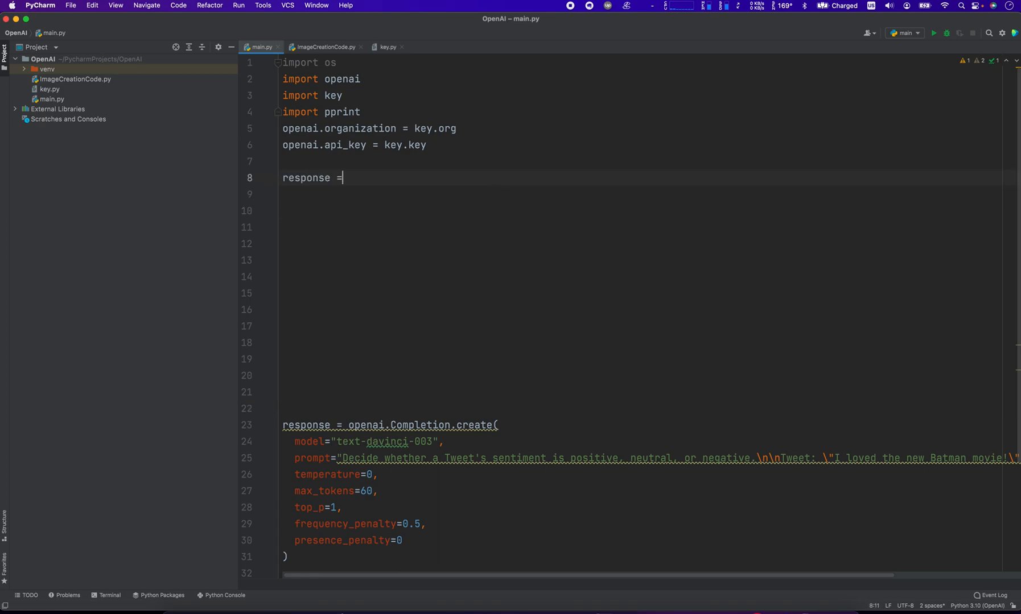
{"action": "type", "text": "openai.Com"}
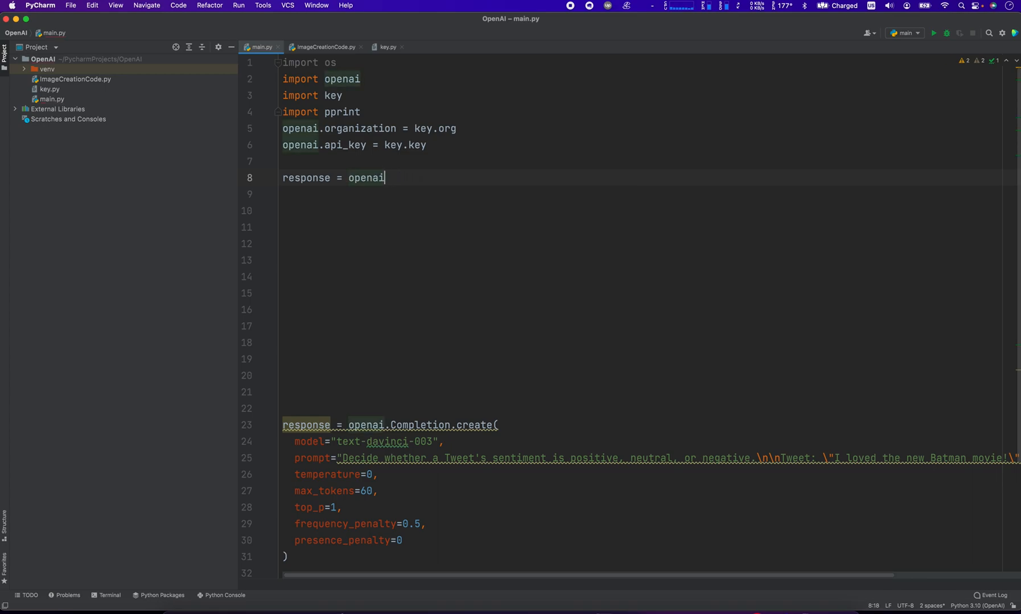
{"action": "type", "text": "."}
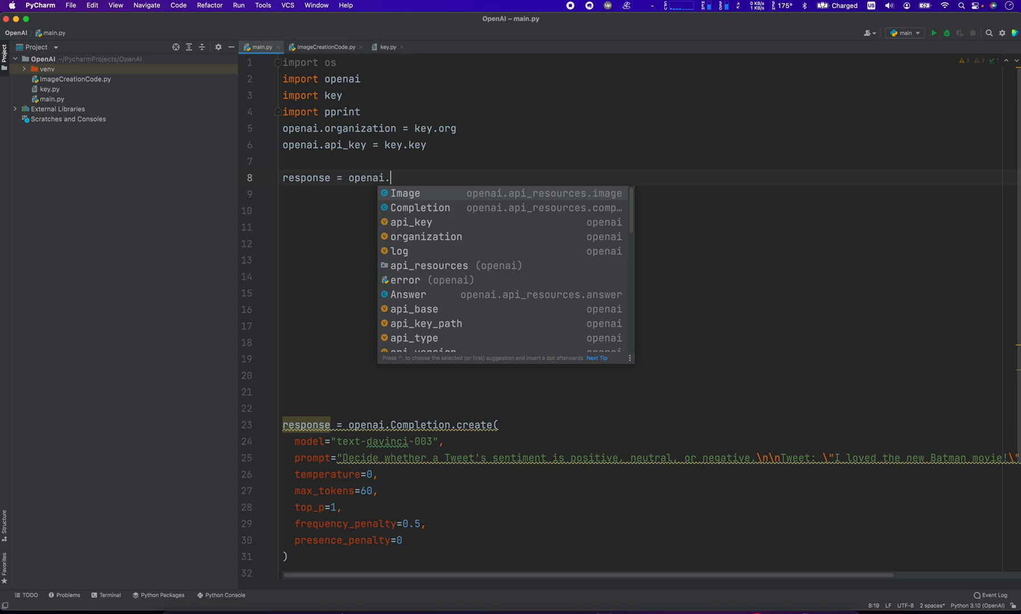
{"action": "scroll", "scroll_direction": "down", "scroll_amount": 3}
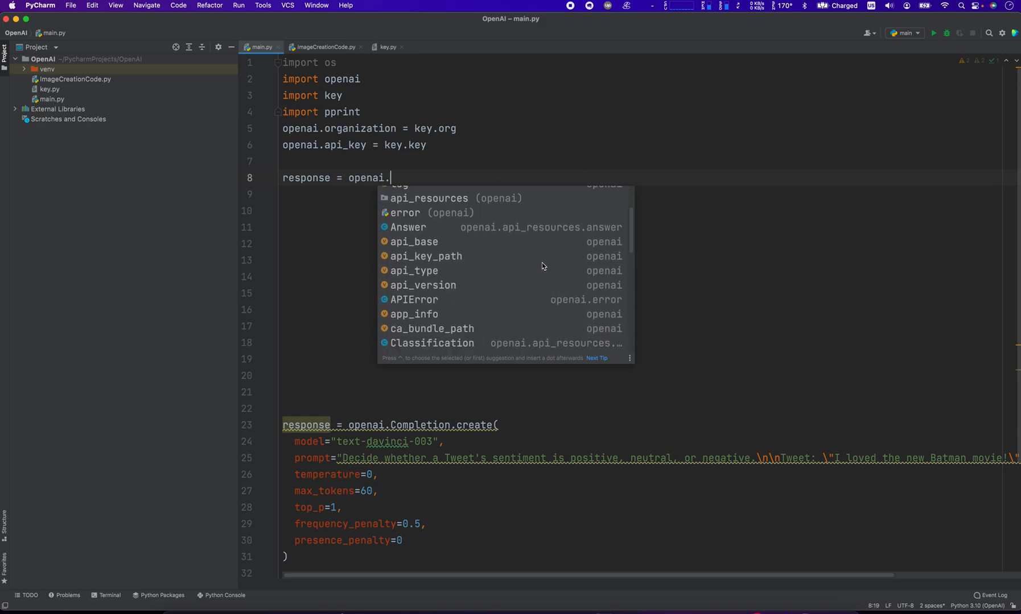
{"action": "scroll", "scroll_direction": "down", "scroll_amount": 3}
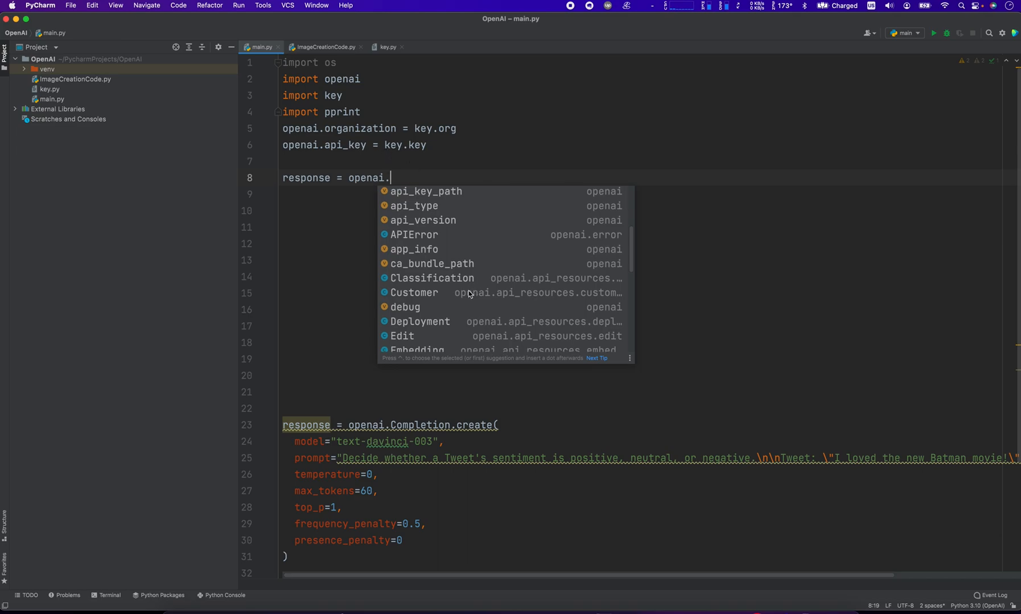
{"action": "scroll", "scroll_direction": "down", "scroll_amount": 3}
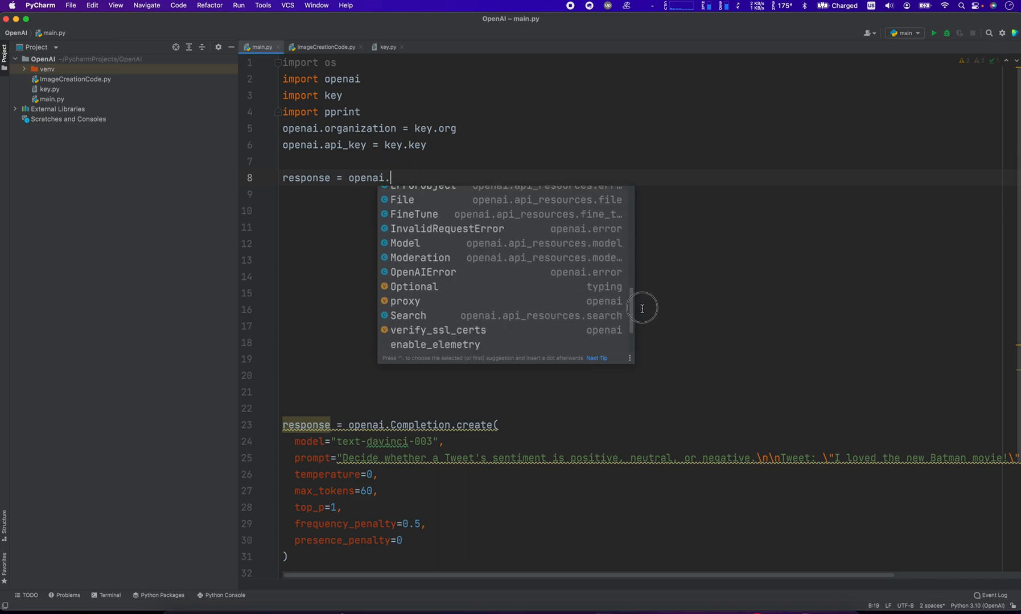
{"action": "scroll", "scroll_direction": "down", "scroll_amount": 3}
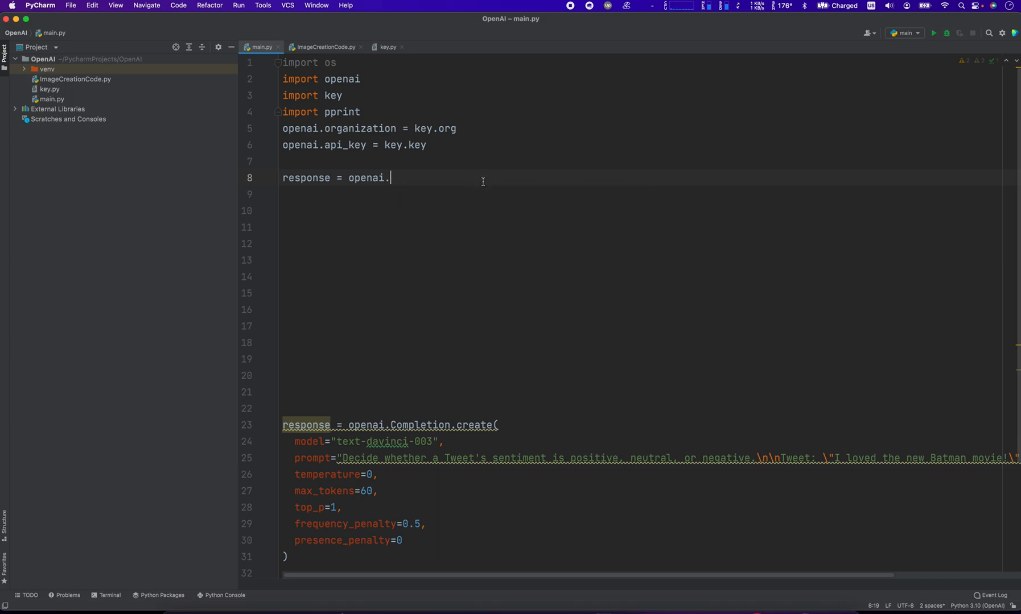
Write openai.Completion.create( with model="text-davinci-003" as its first argument
{"action": "type", "text": "Completion"}
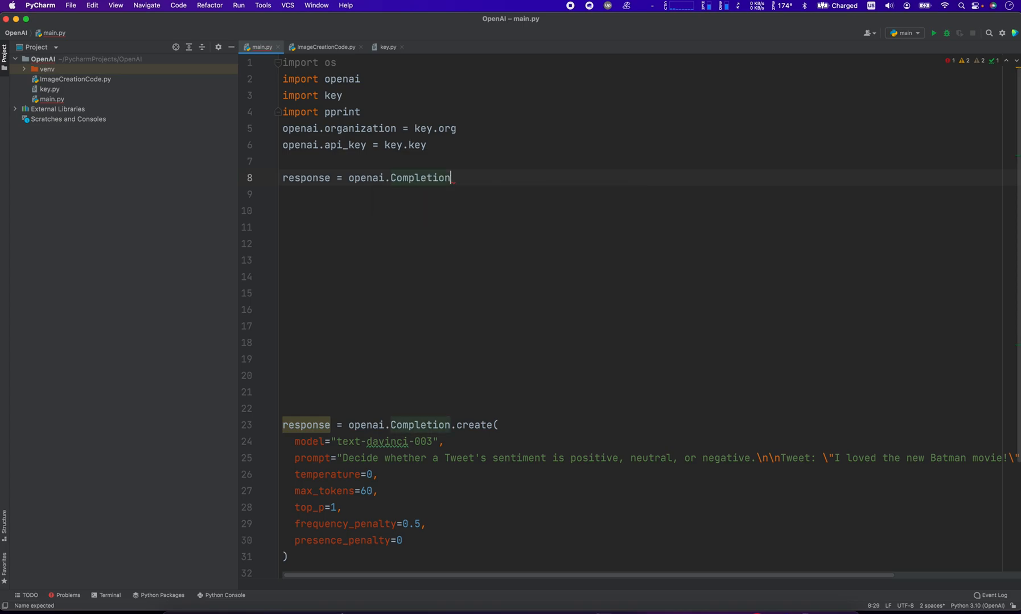
{"action": "type", "text": "..create("}
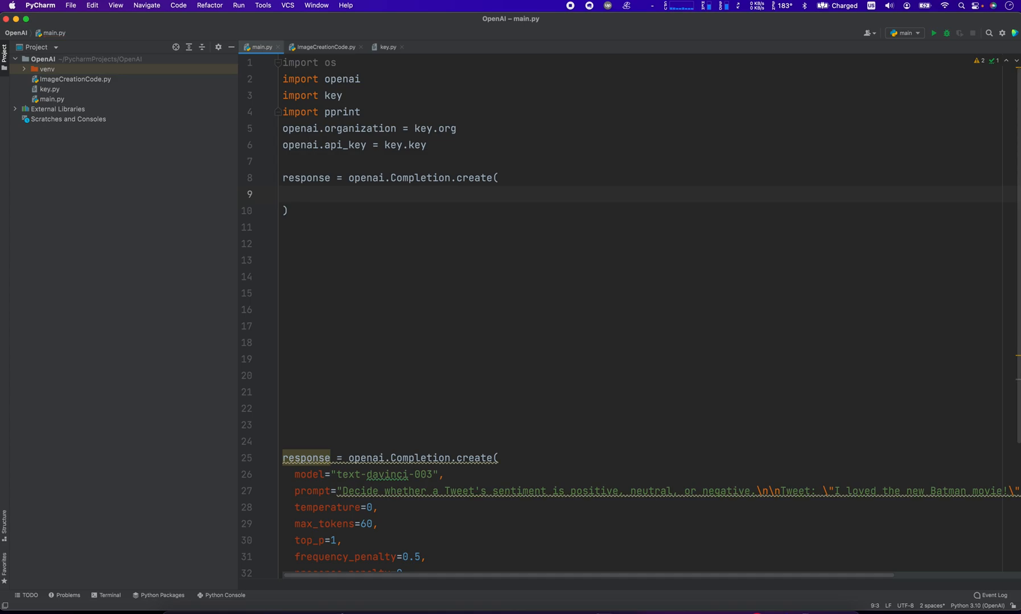
{"action": "type", "text": "model"}
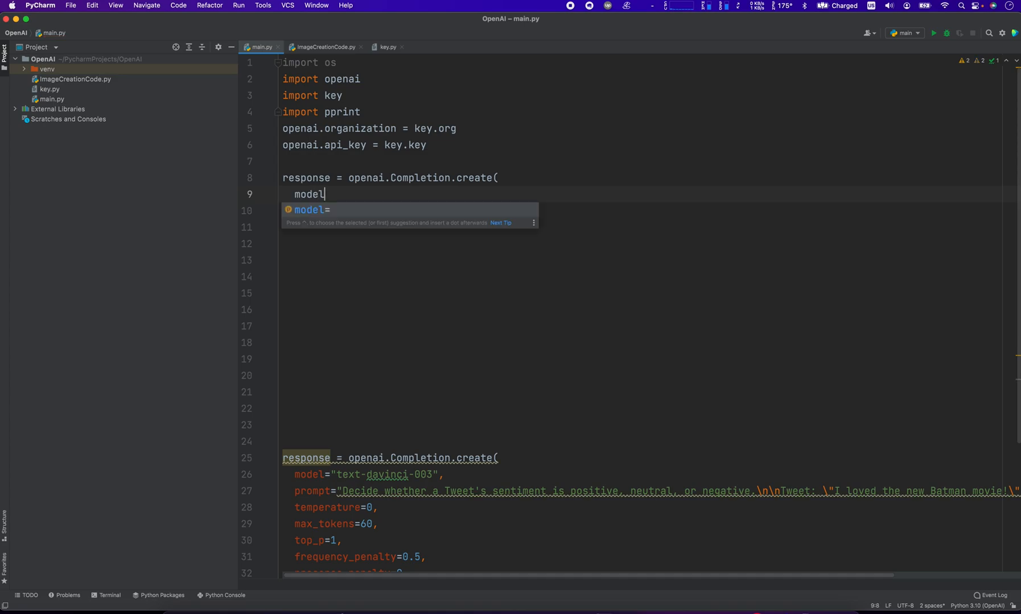
{"action": "type", "text": "=\""}
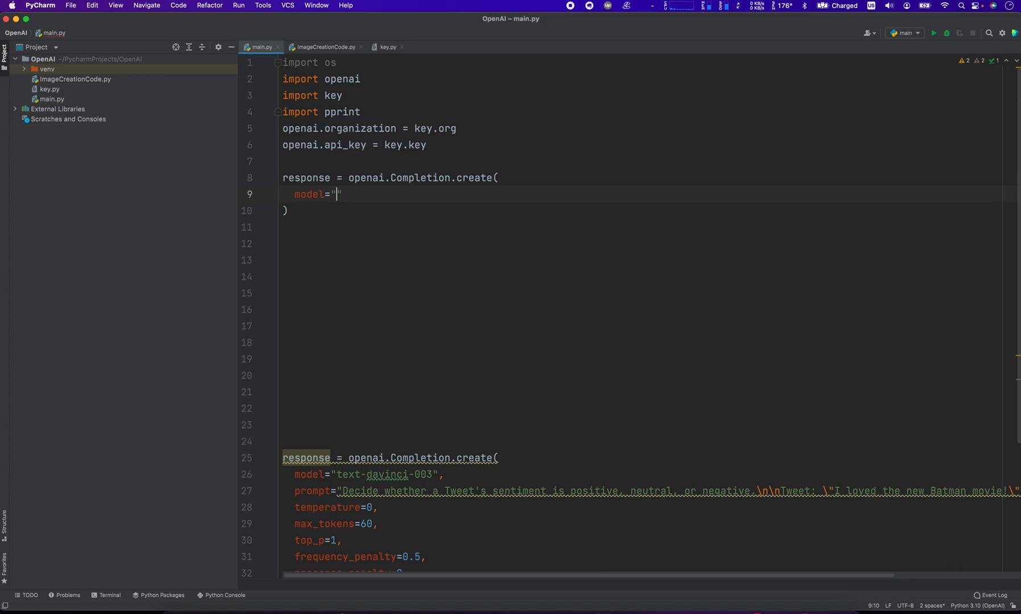
{"action": "type", "text": "text-d"}
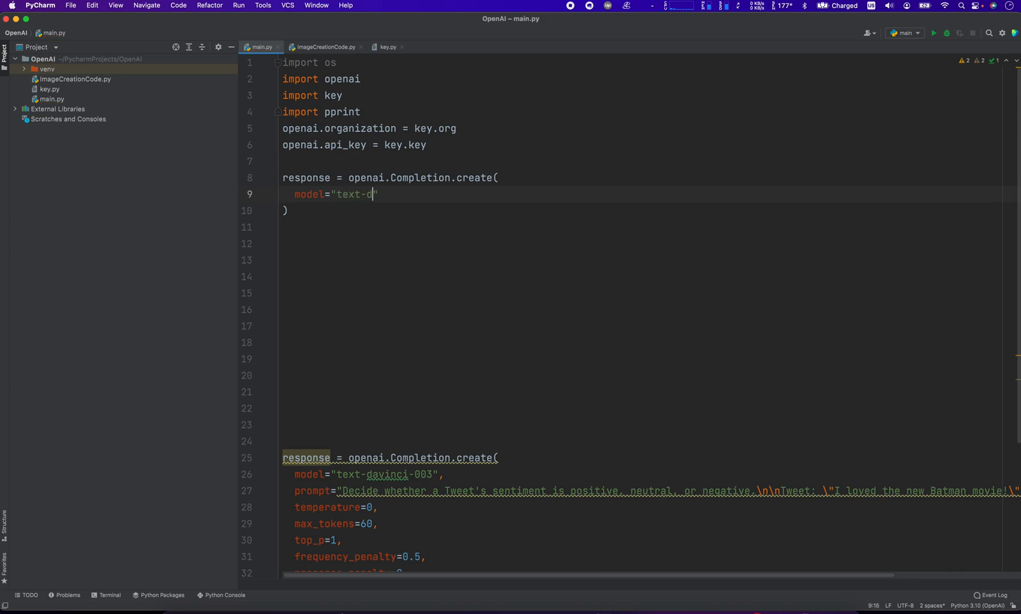
{"action": "type", "text": "avinci-003"}
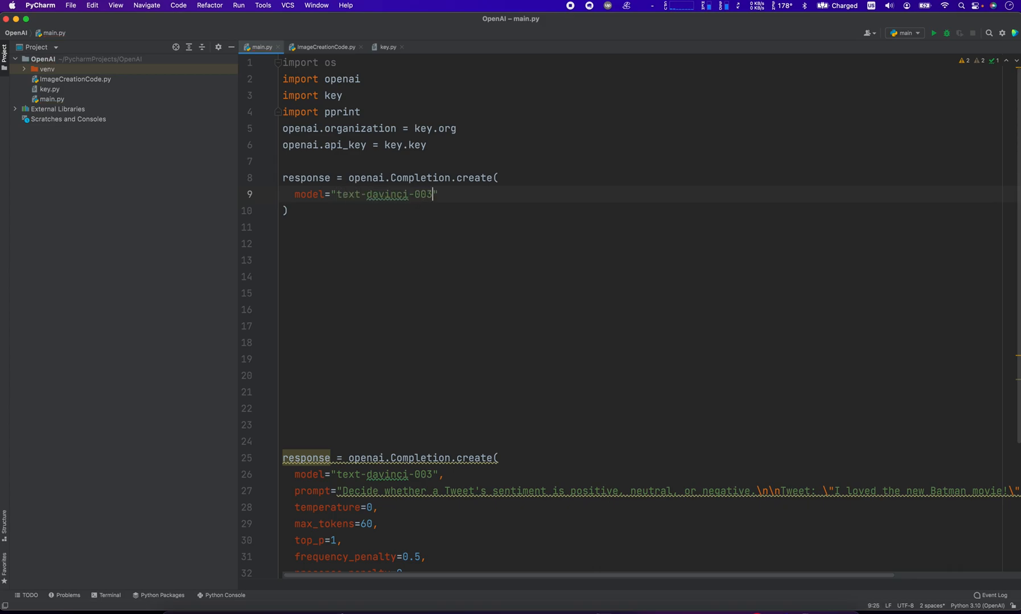
{"action": "type", "text": "\""}
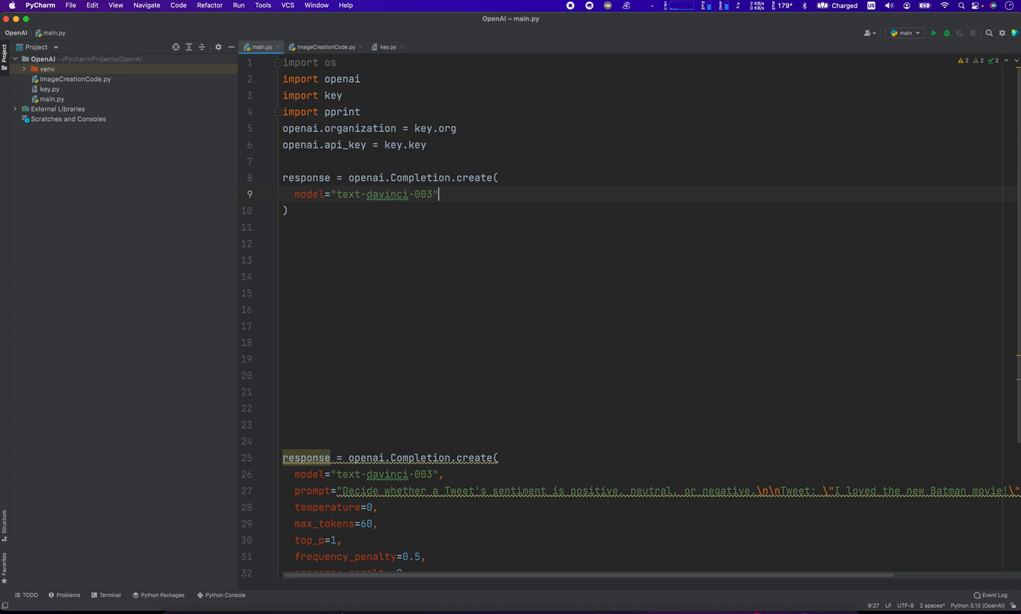
{"action": "key", "text": "Return"}
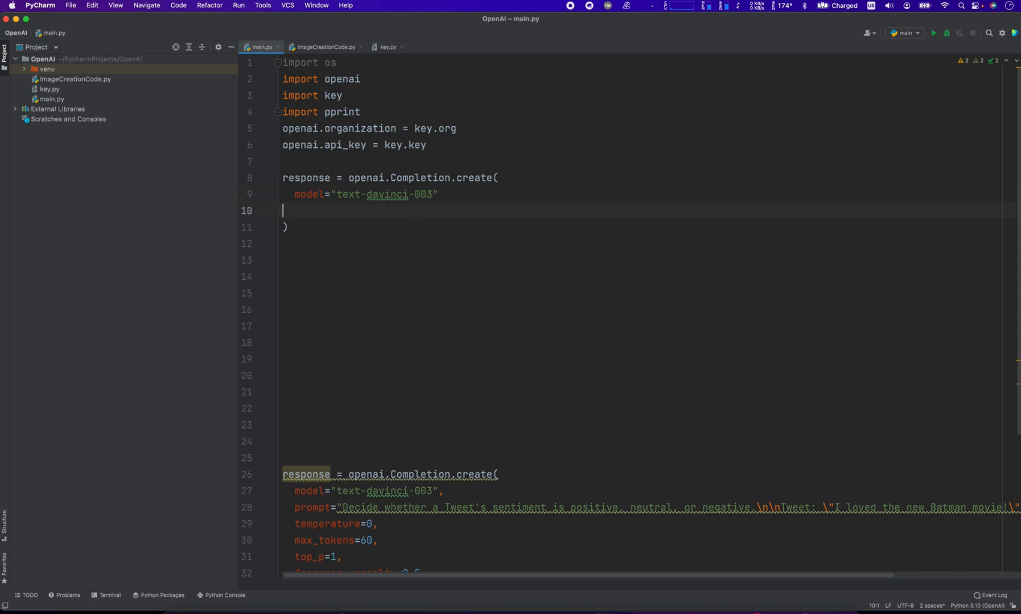
{"action": "type", "text": ","}
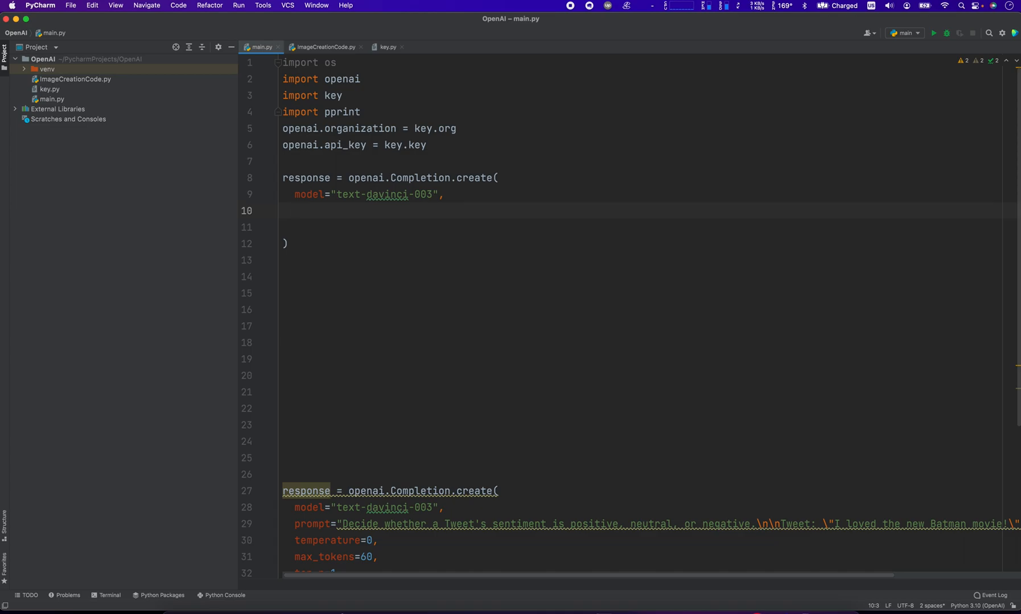
Add prompt="Decide whether a tweet's sentiment is positive, neutral, or negative. Tweet:"
{"action": "type", "text": "prom"}
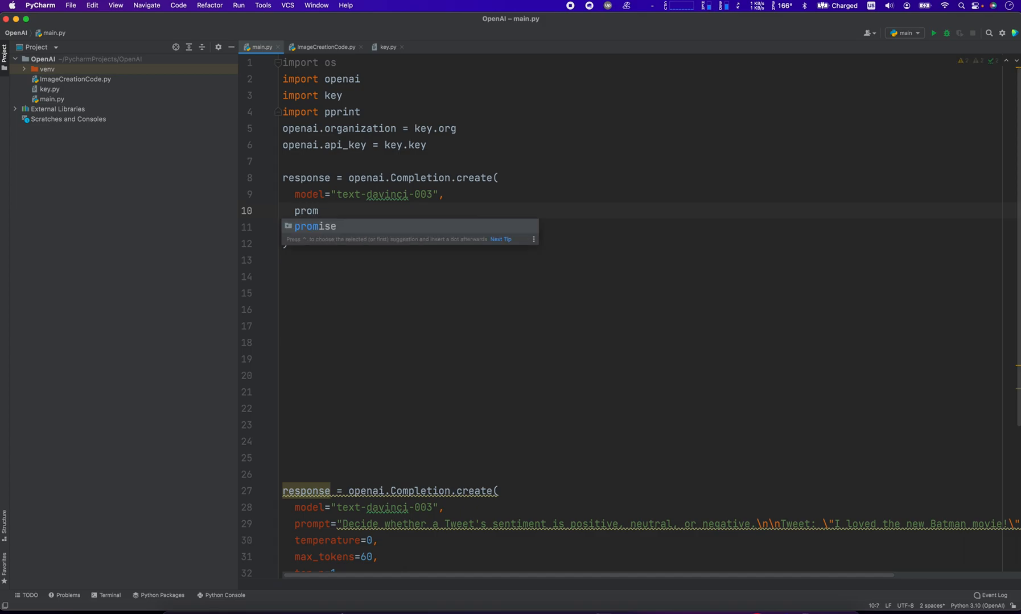
{"action": "type", "text": "pt=\""}
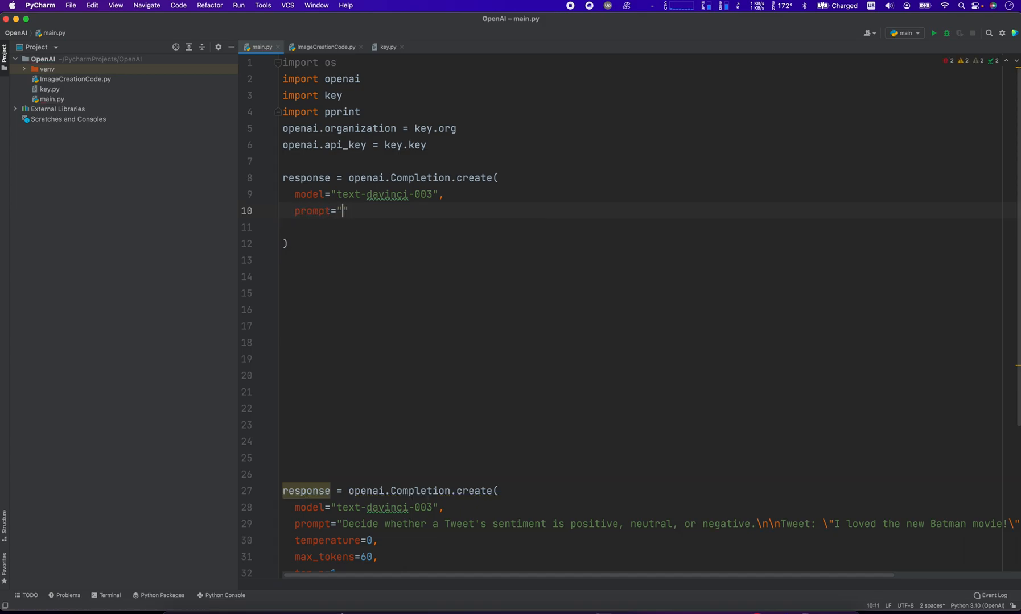
{"action": "type", "text": "Decide whether o"}
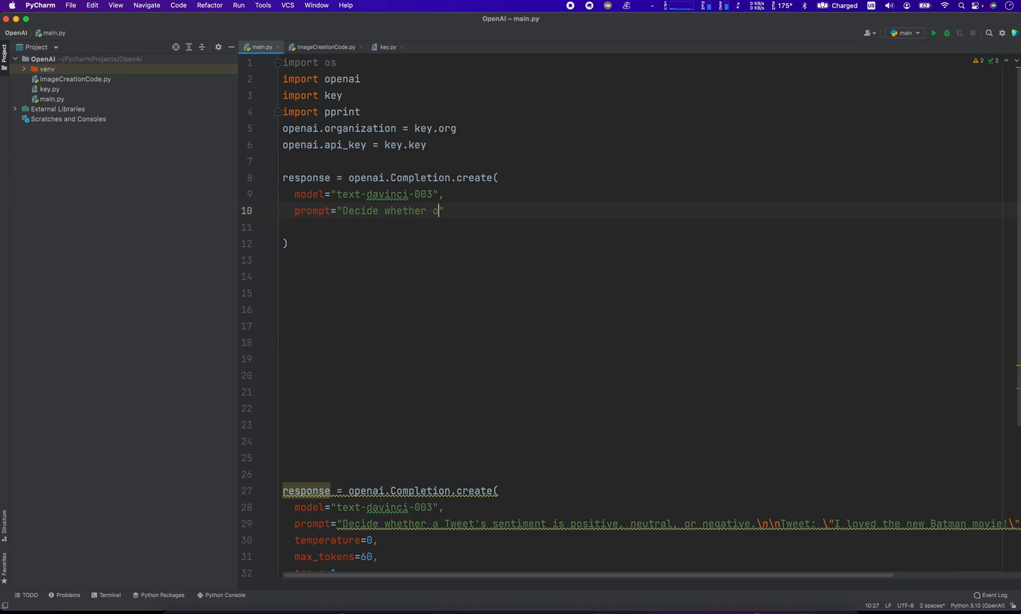
{"action": "type", "text": "a tweet'"}
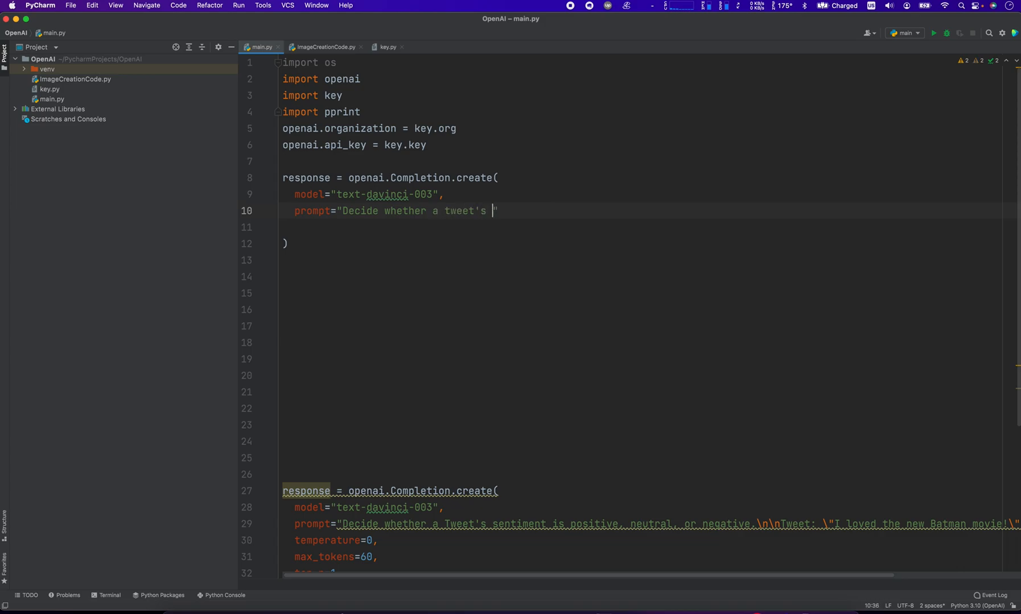
{"action": "type", "text": "senitment is positive,"}
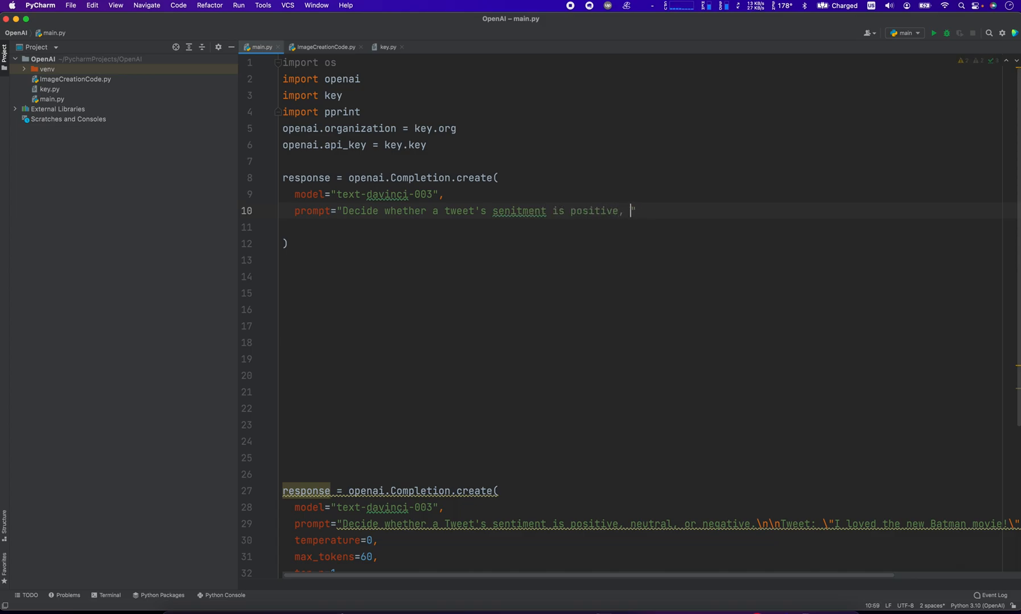
{"action": "type", "text": "nu"}
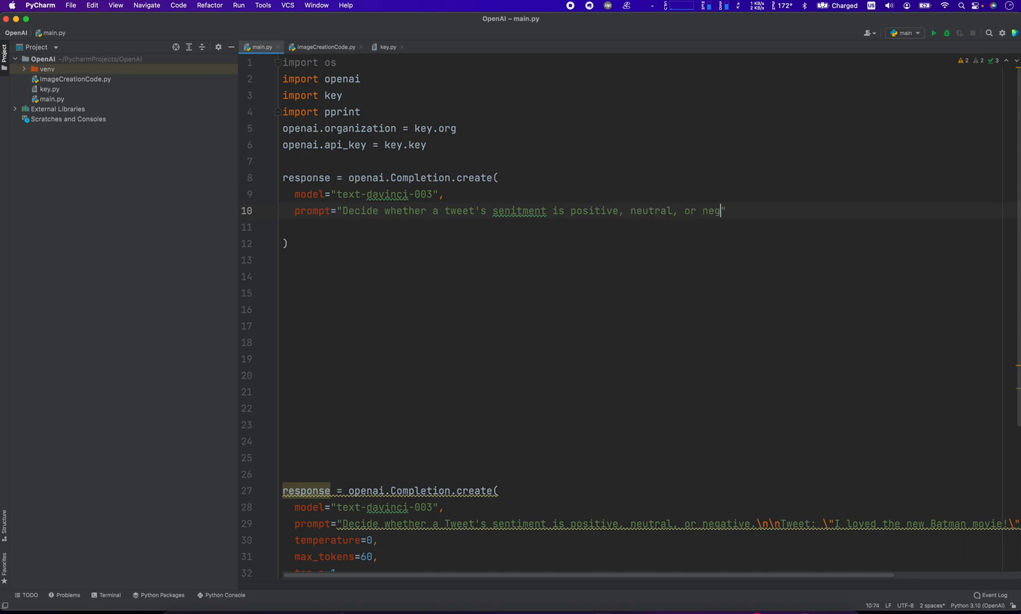
{"action": "type", "text": "ative. T"}
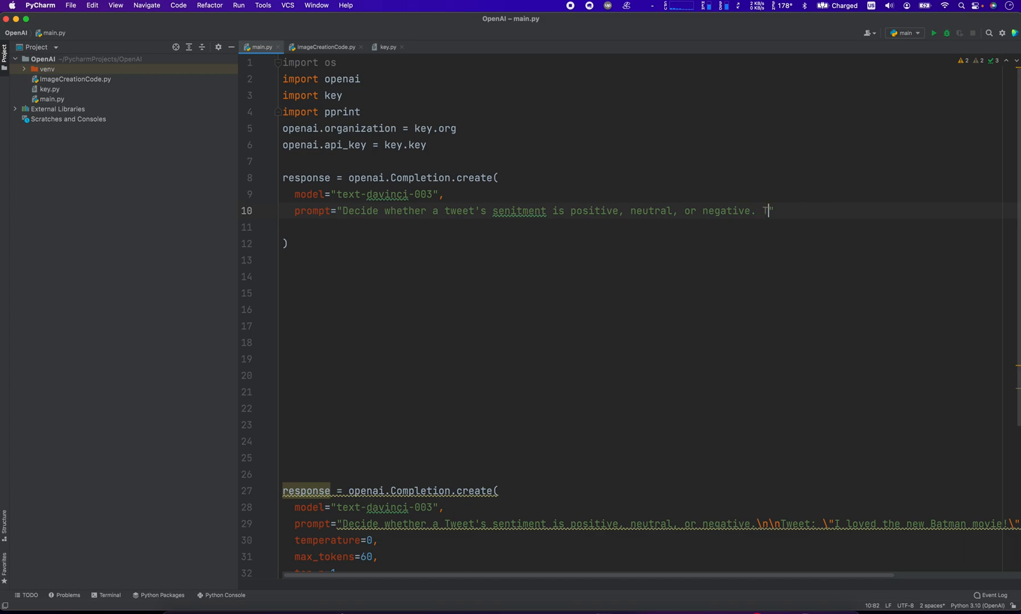
{"action": "type", "text": "weet:"}
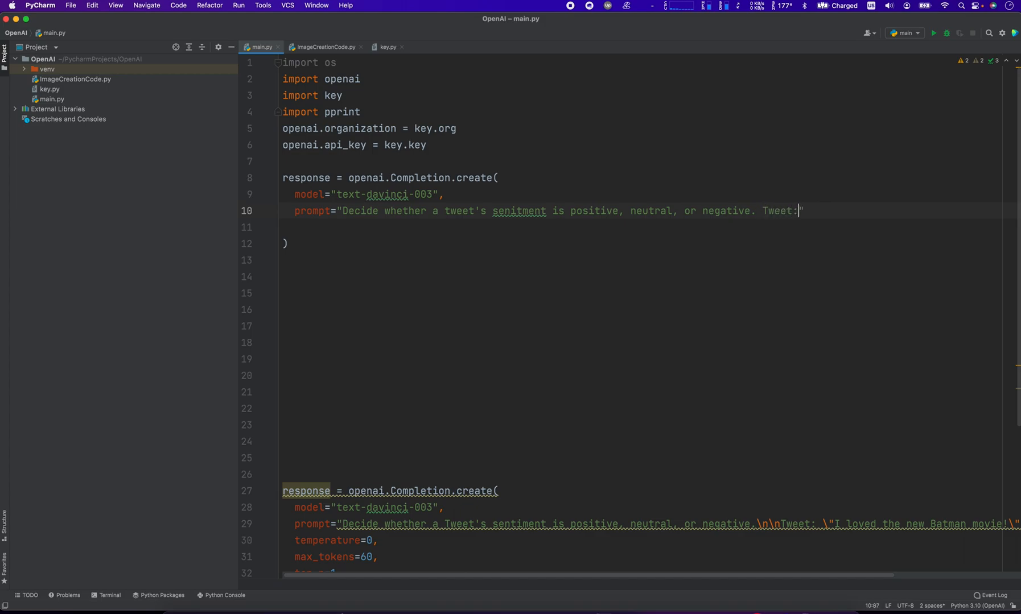
{"action": "type", "text": "\""}
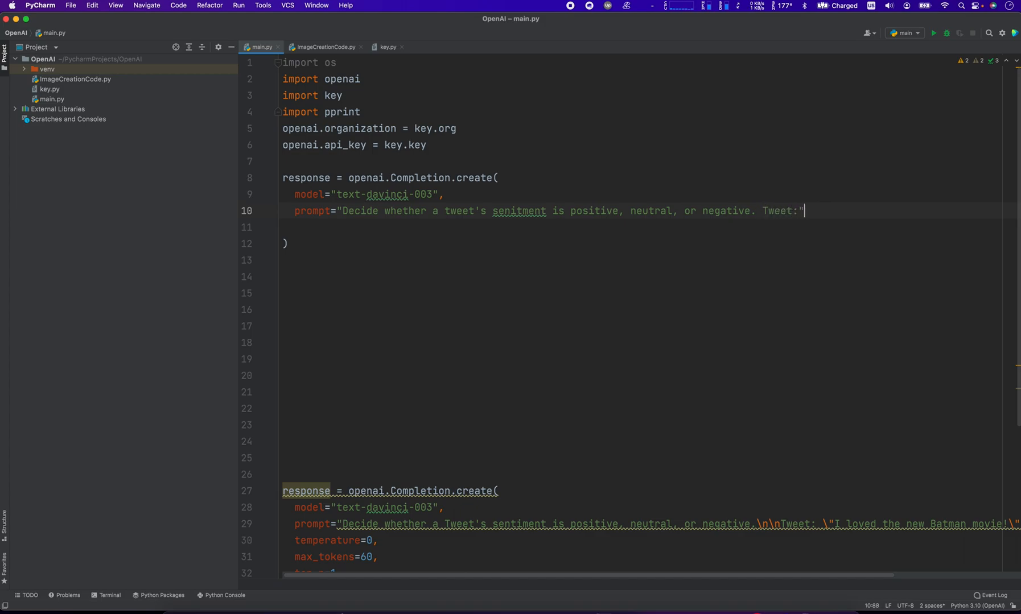
{"action": "type", "text": ","}
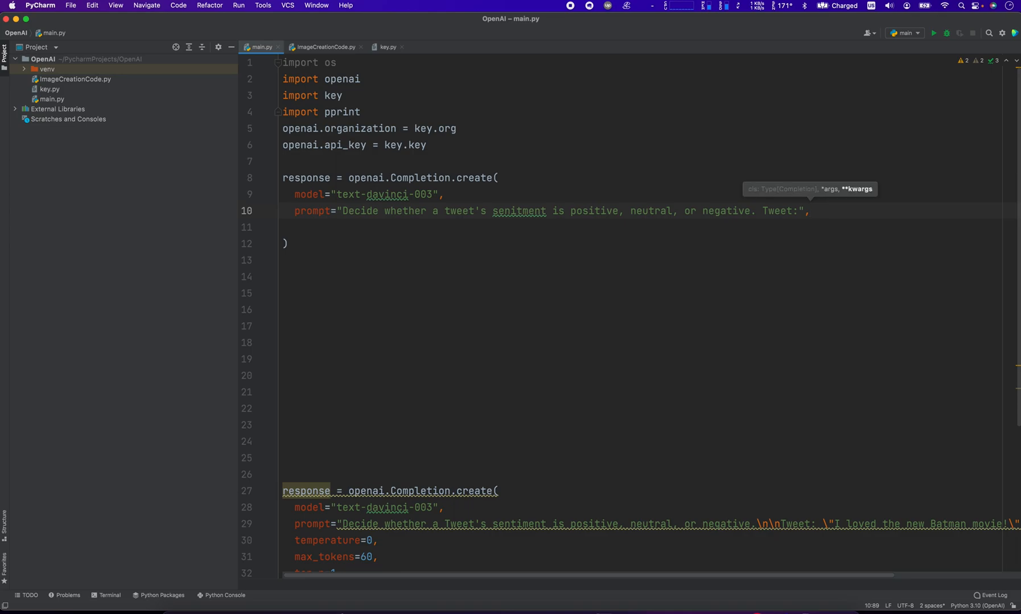
Add temperature=0 as the next argument of the call
{"action": "type", "text": "tem"}
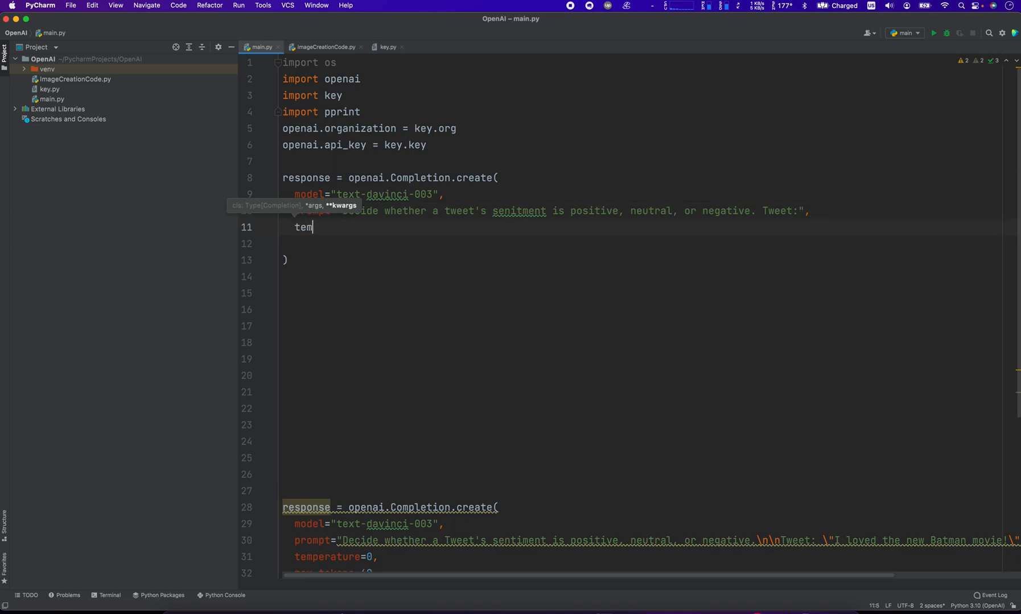
{"action": "type", "text": "perature=\""}
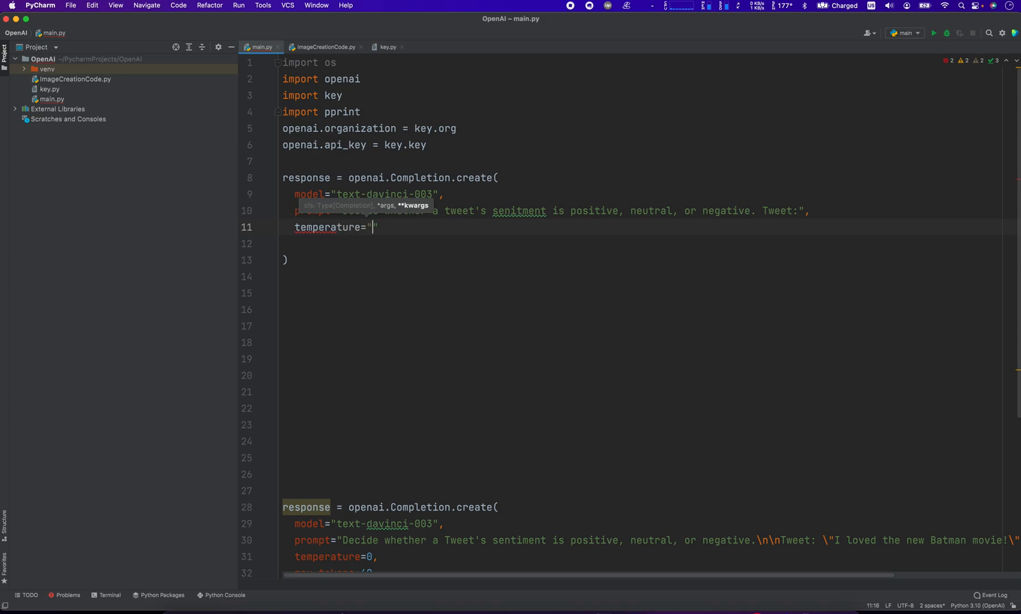
{"action": "type", "text": "0"}
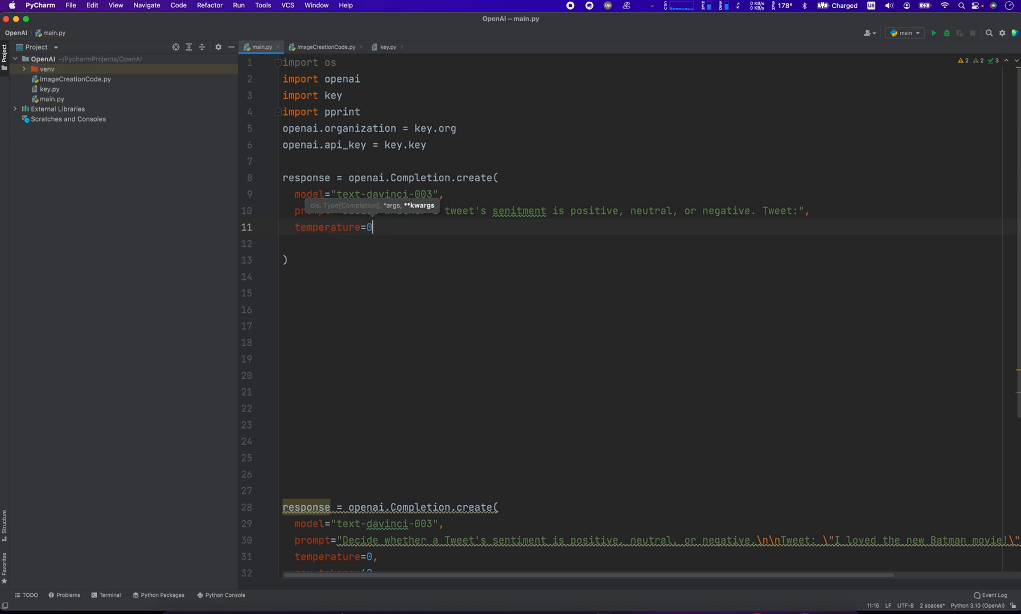
Move max_tokens=60, top_p=1, frequency_penalty=0.5, presence_penalty=0 into the new call
{"action": "left_click", "coordinate": [315, 374]}
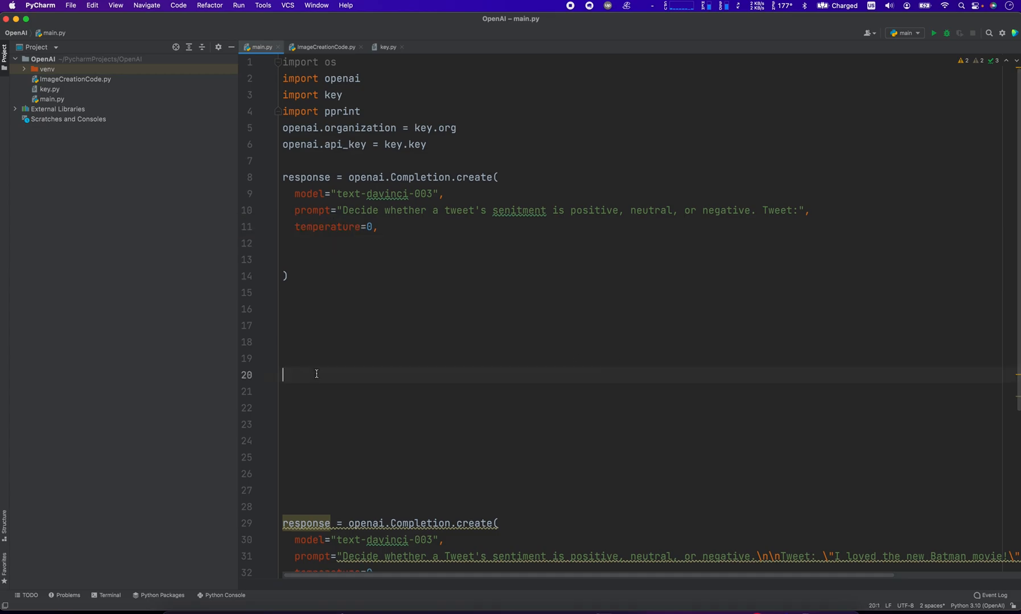
{"action": "scroll", "scroll_direction": "up", "scroll_amount": 3}
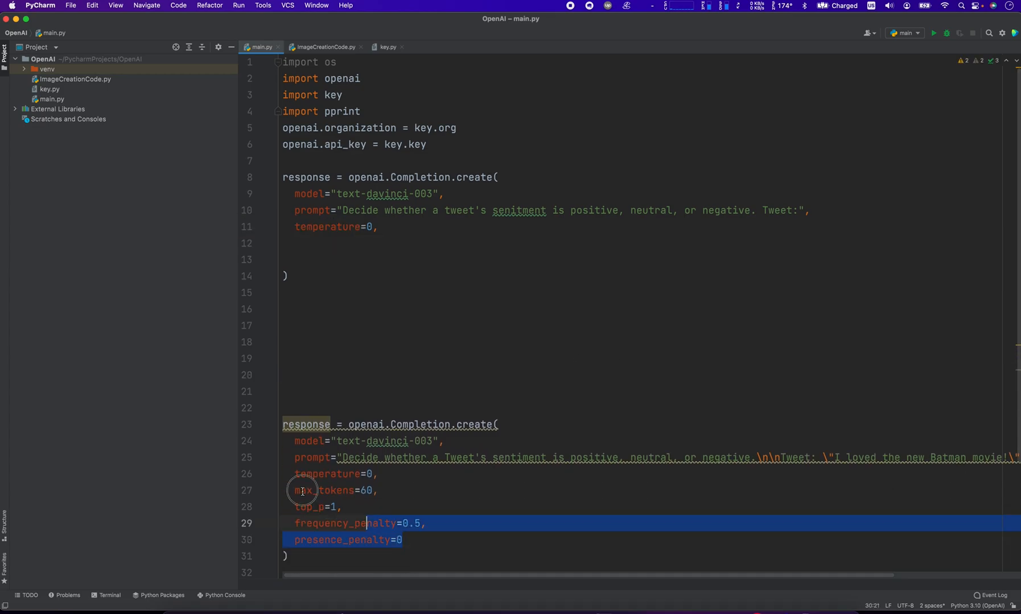
{"action": "left_click", "coordinate": [379, 226]}
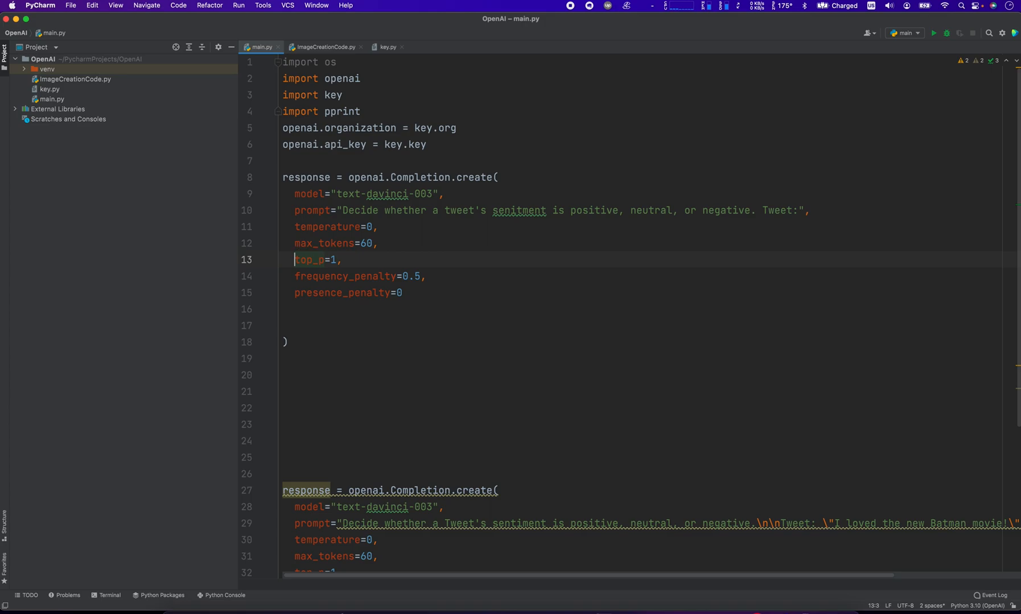
{"action": "left_click", "coordinate": [296, 293]}
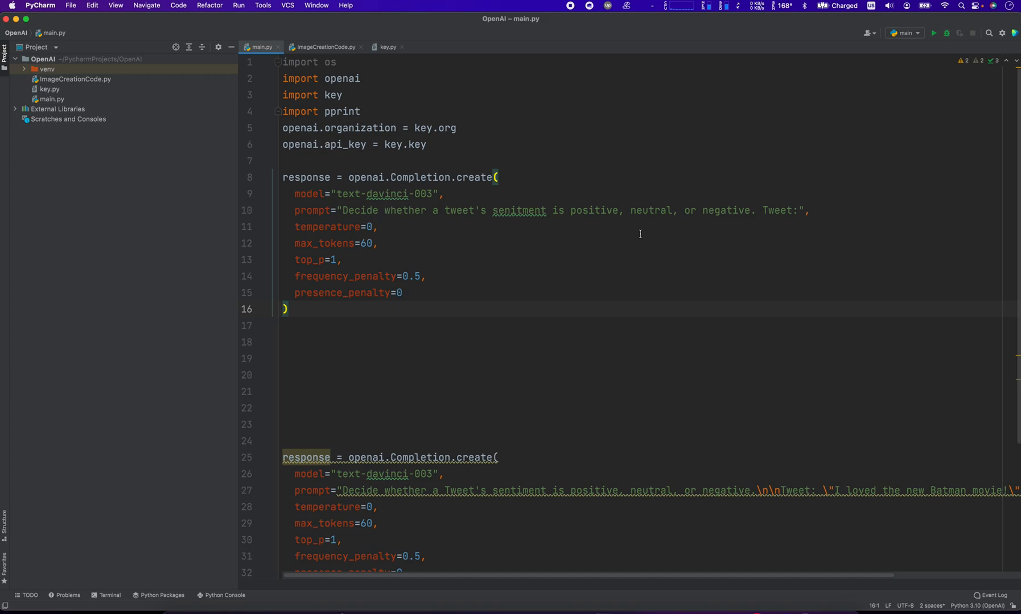
{"action": "mouse_move", "coordinate": [436, 239]}
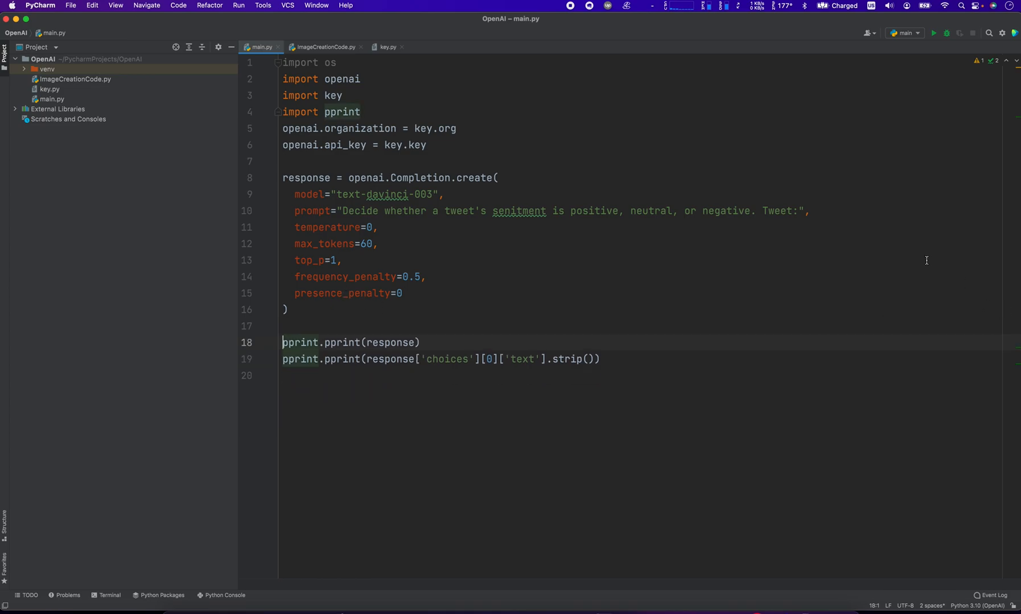
Append the tweet "I really don't like eating at Steven's Restaurant" after Tweet: in the prompt
{"action": "left_click", "coordinate": [379, 243]}
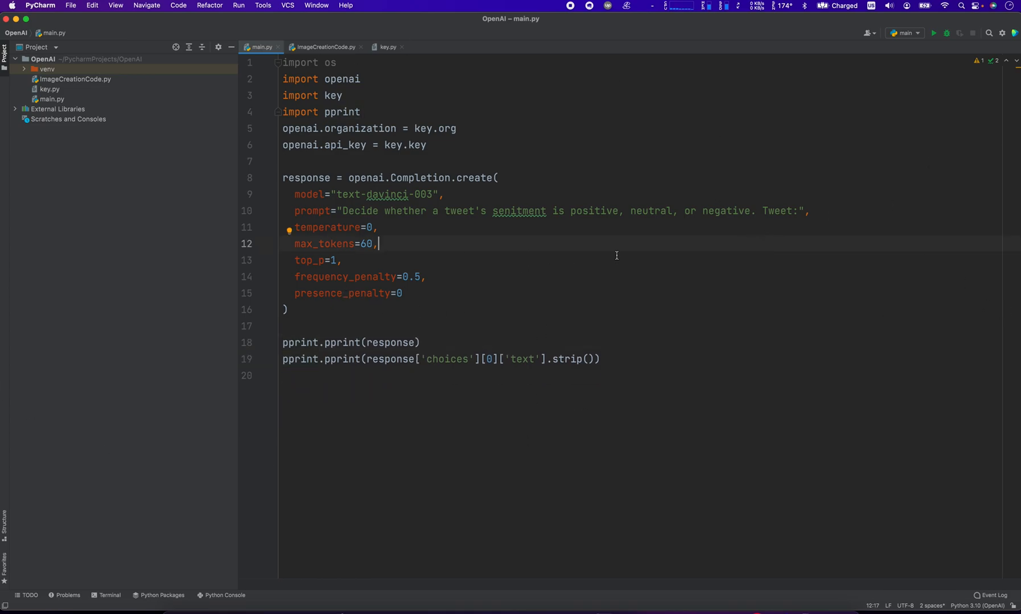
{"action": "left_click", "coordinate": [798, 210]}
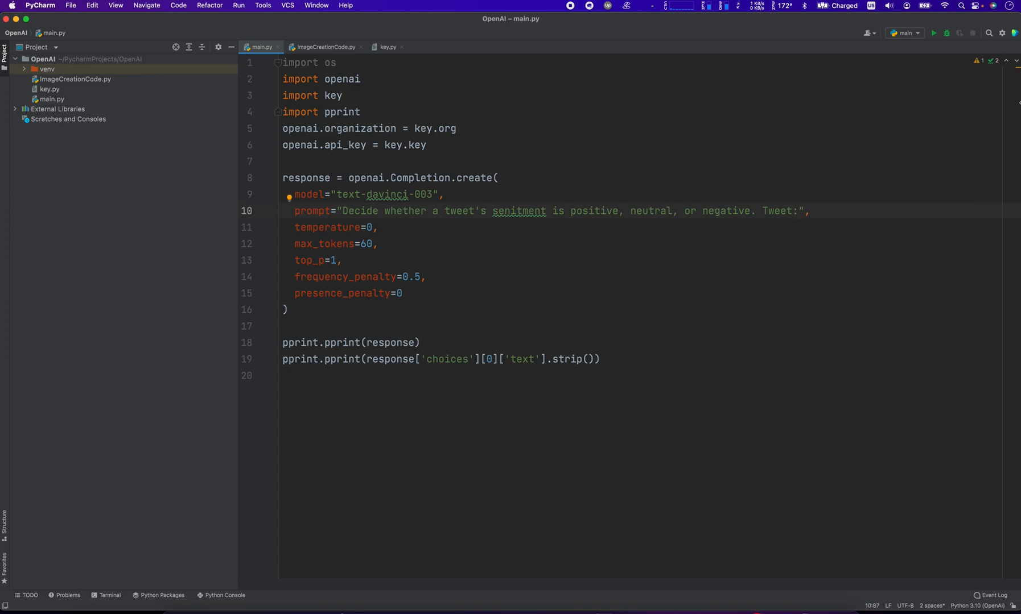
{"action": "left_click", "coordinate": [804, 210]}
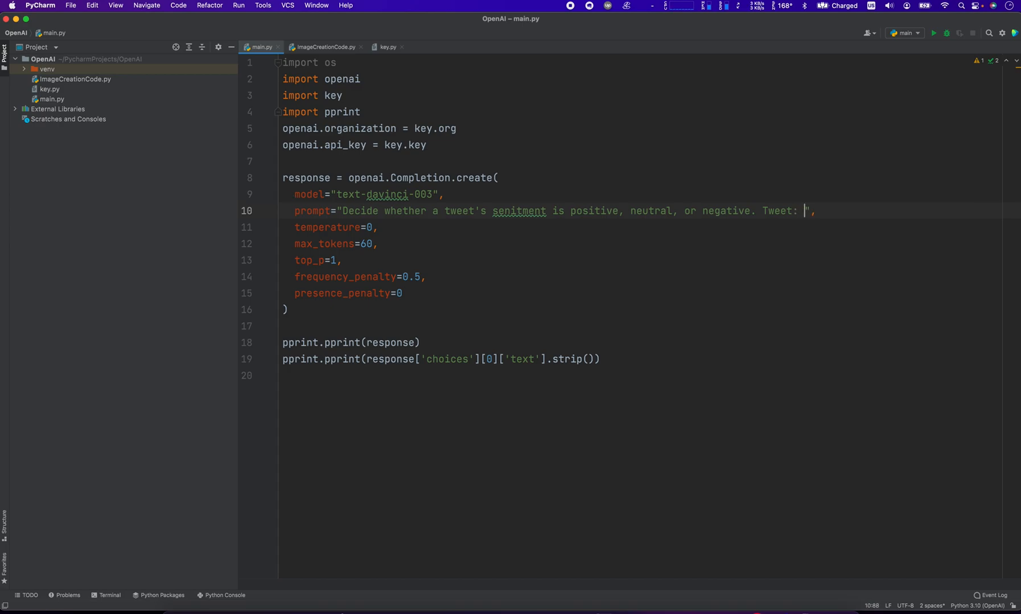
{"action": "type", "text": "I really"}
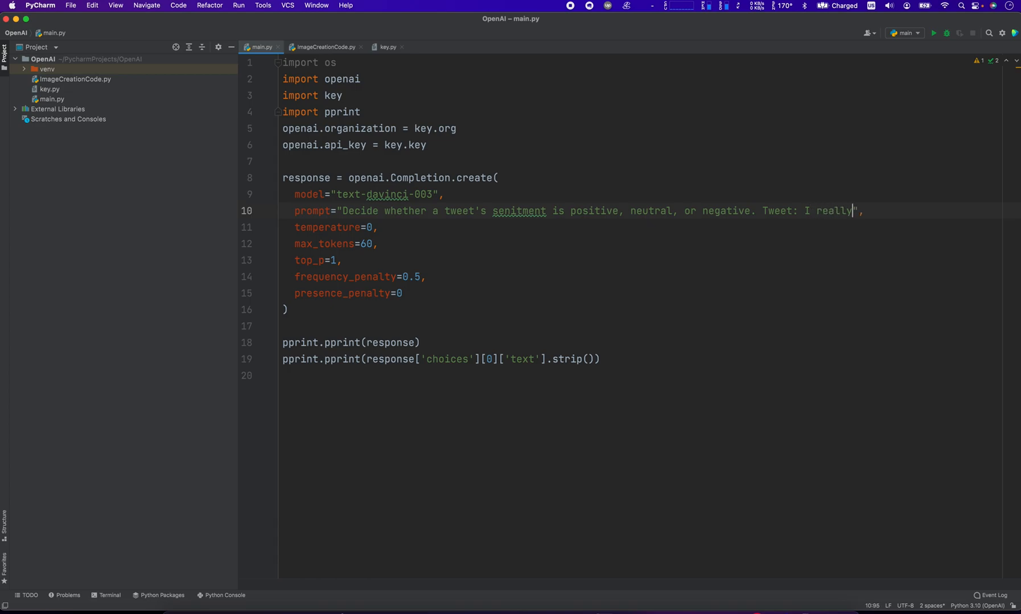
{"action": "type", "text": "don't like"}
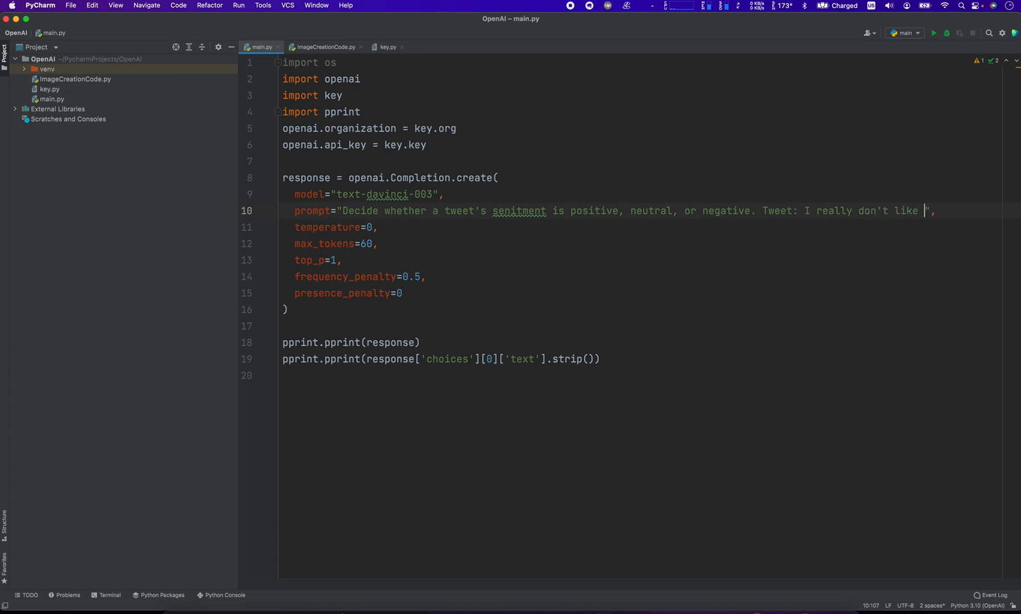
{"action": "type", "text": "eating"}
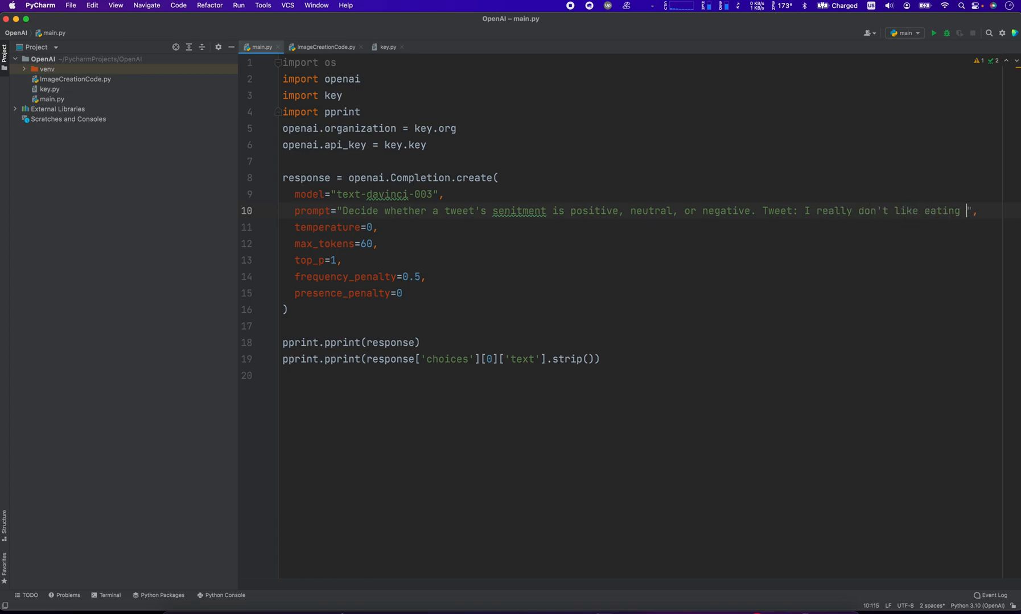
{"action": "type", "text": "at Steven's Restaurant"}
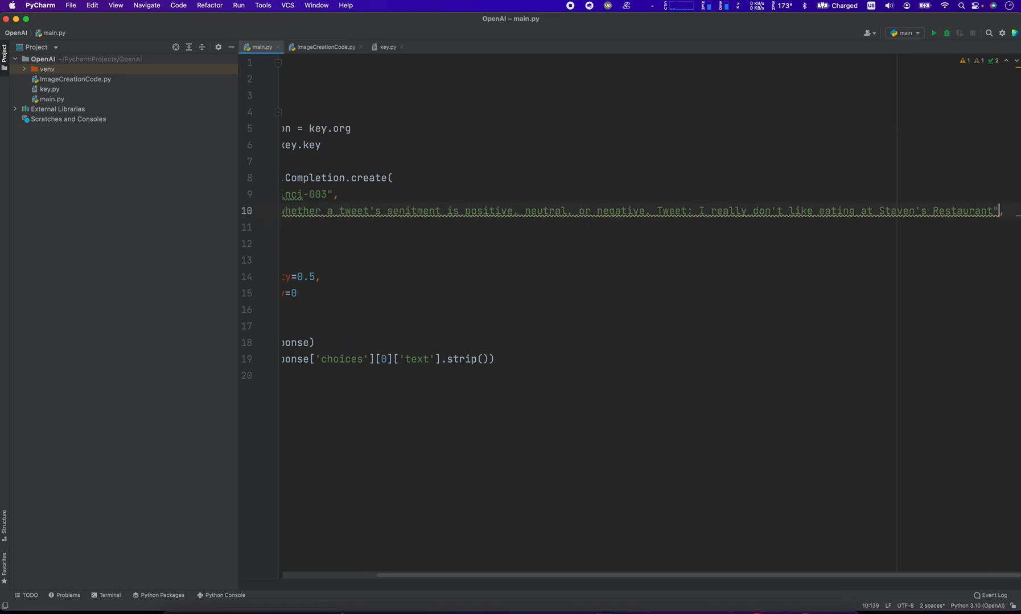
{"action": "type", "text": "\""}
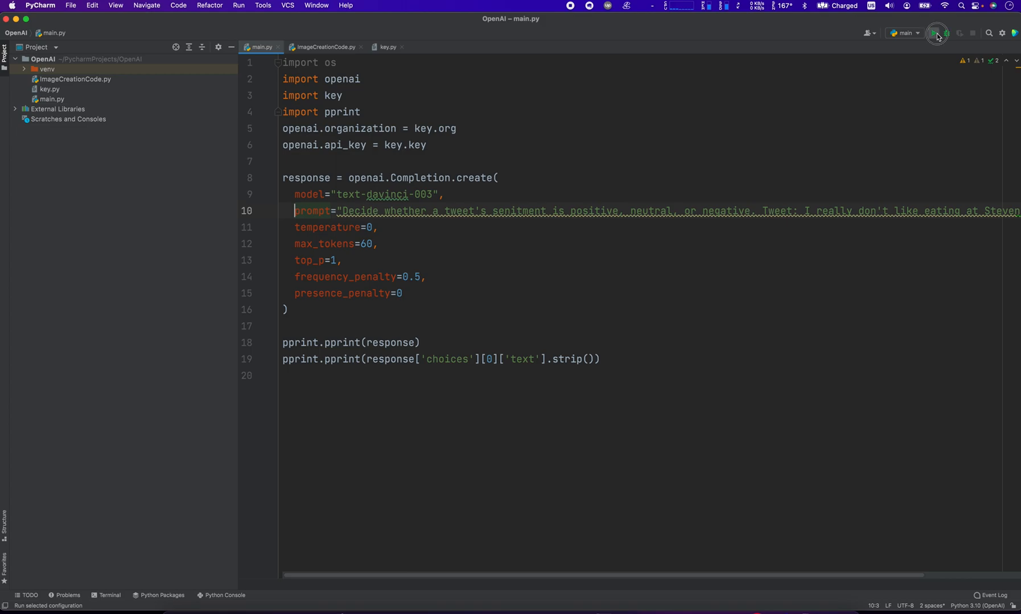
Run main.py and highlight the Negative classification in the Run output
{"action": "left_click", "coordinate": [937, 33]}
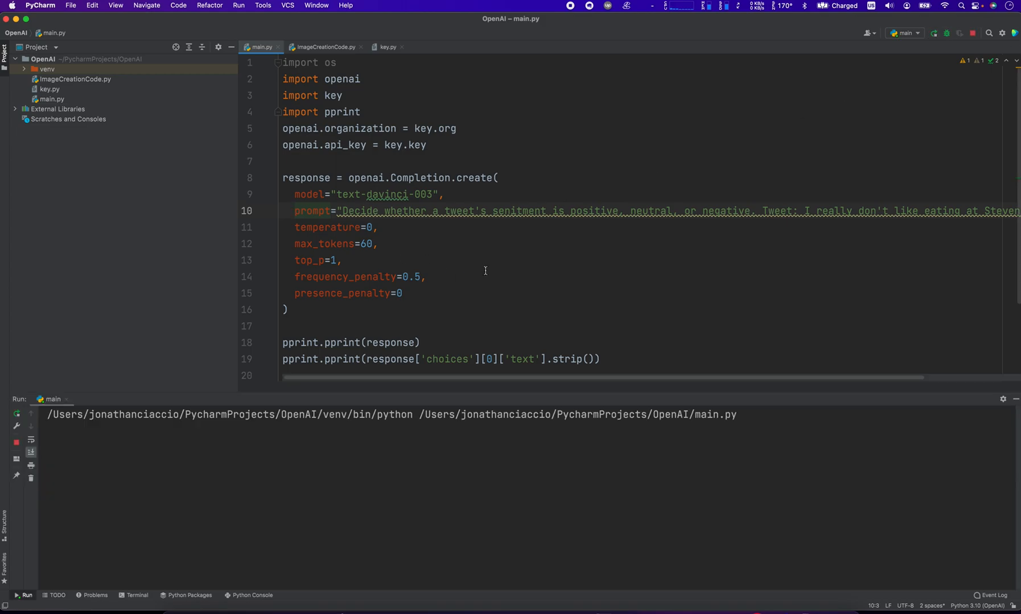
{"action": "left_click", "coordinate": [932, 33]}
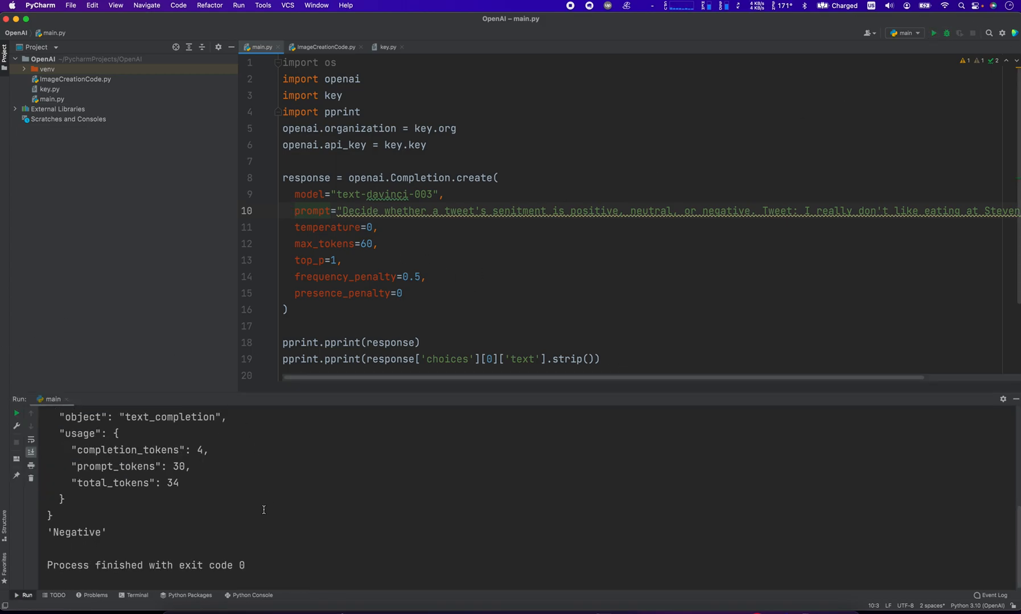
{"action": "double_click", "coordinate": [76, 532]}
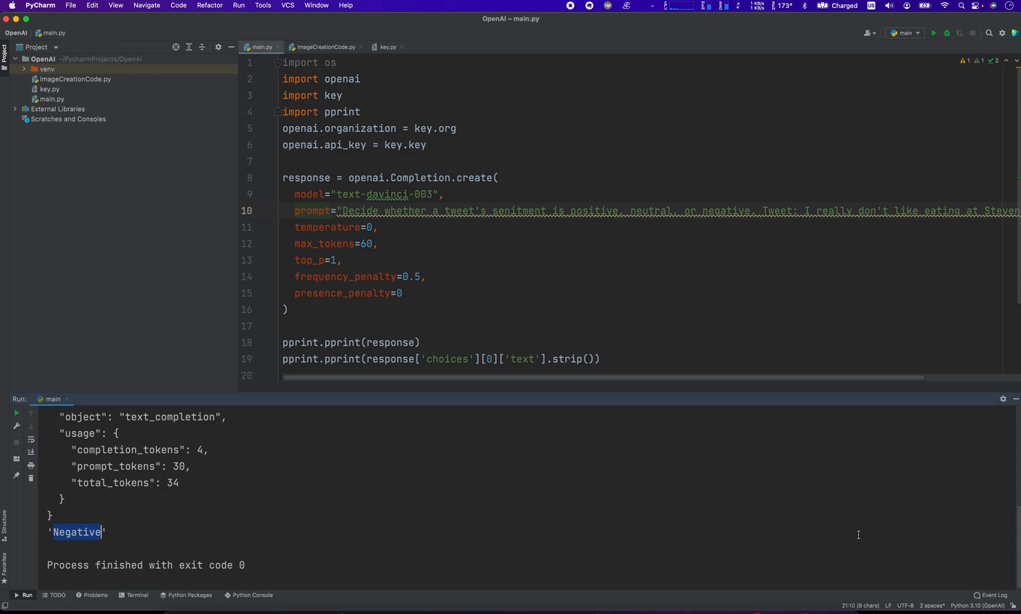
{"action": "mouse_move", "coordinate": [842, 325]}
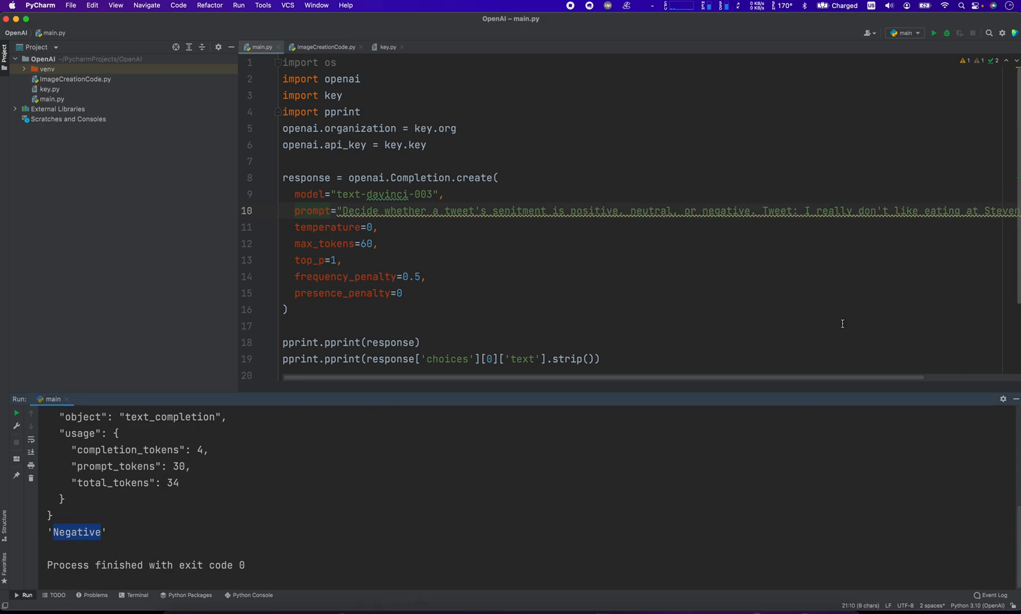
{"action": "mouse_move", "coordinate": [863, 207]}
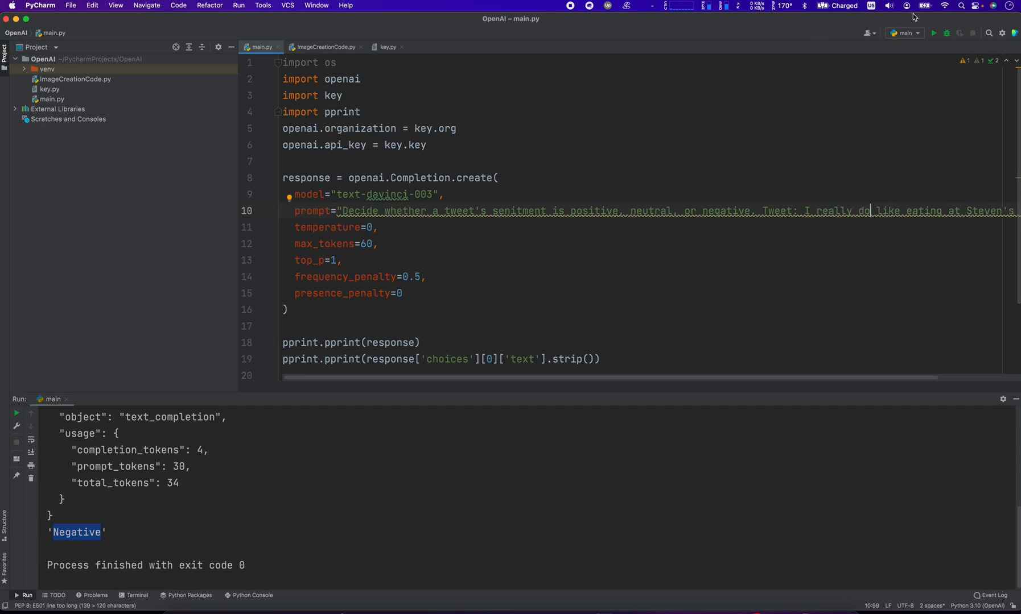
Rerun for a Positive result, then run again with the tweet starting "Tonight, I ate at steven's"
{"action": "left_click", "coordinate": [932, 33]}
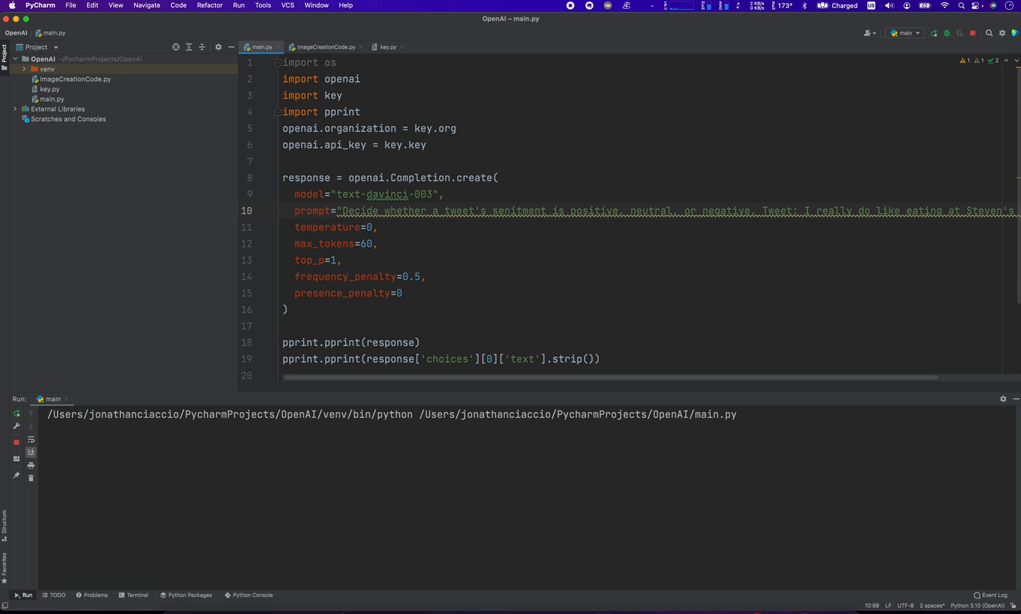
{"action": "left_click", "coordinate": [933, 33]}
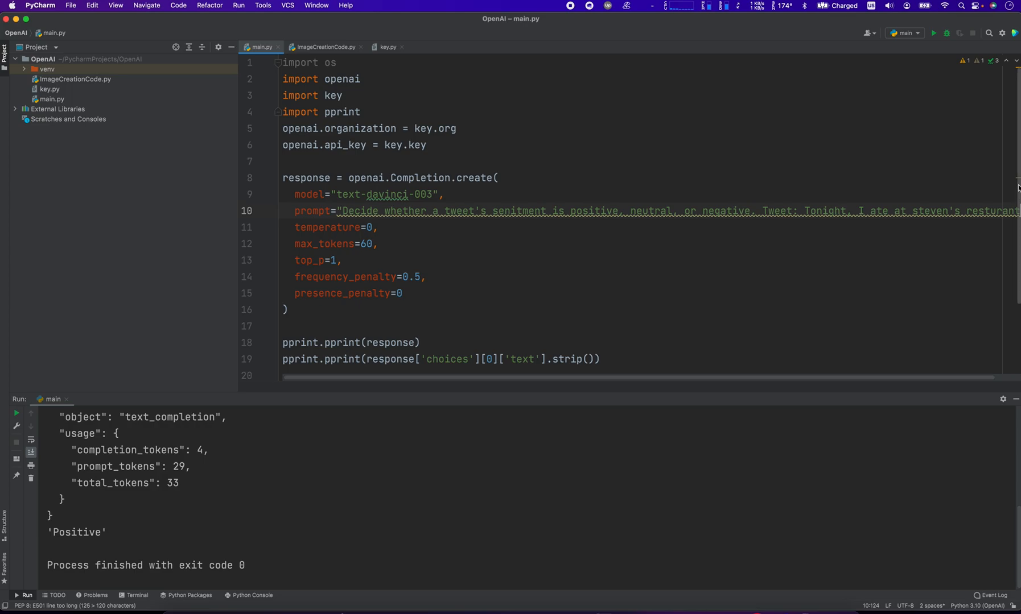
{"action": "mouse_move", "coordinate": [995, 161]}
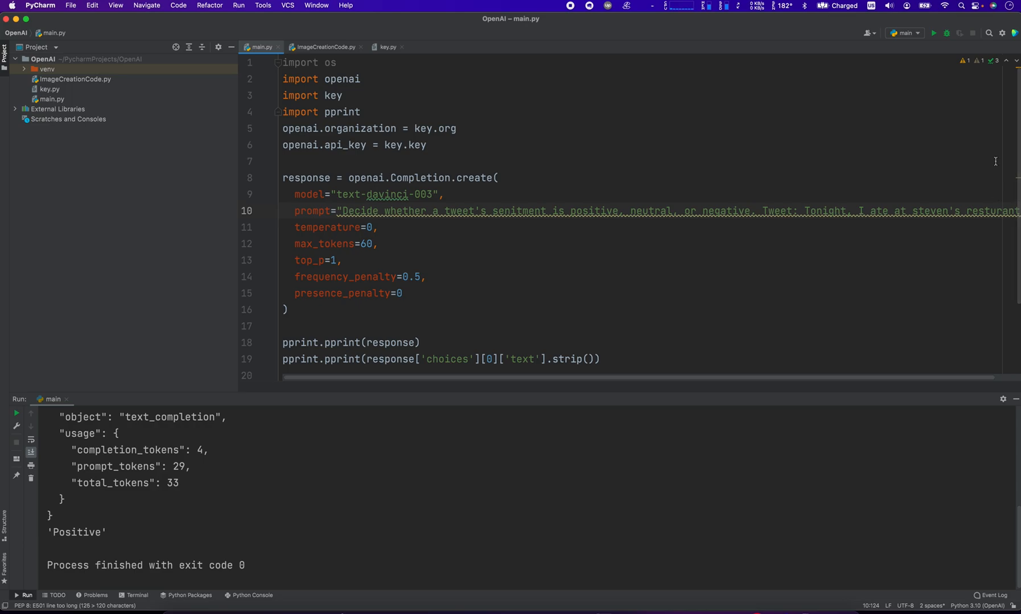
{"action": "left_click", "coordinate": [933, 33]}
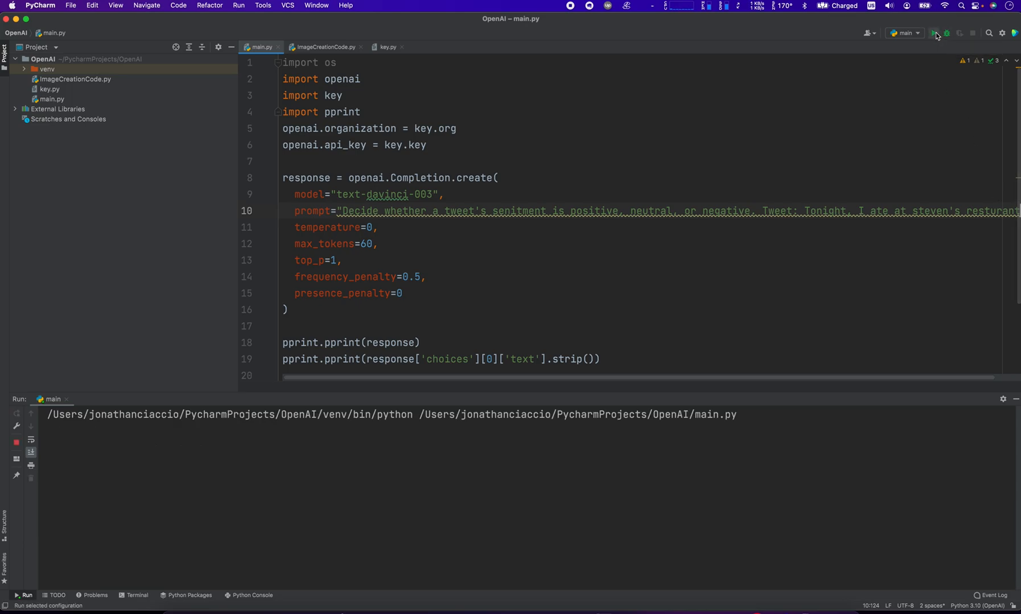
Rewrite the tweet as "I feel indifferent about steven's resturant"
{"action": "left_click", "coordinate": [933, 33]}
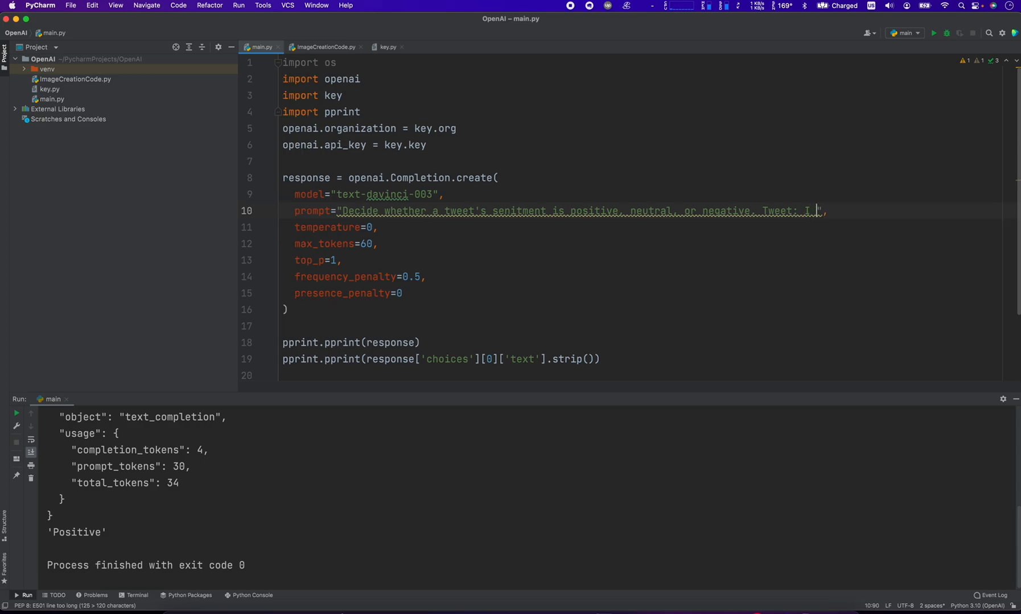
{"action": "type", "text": "feel indifferent about steven's"}
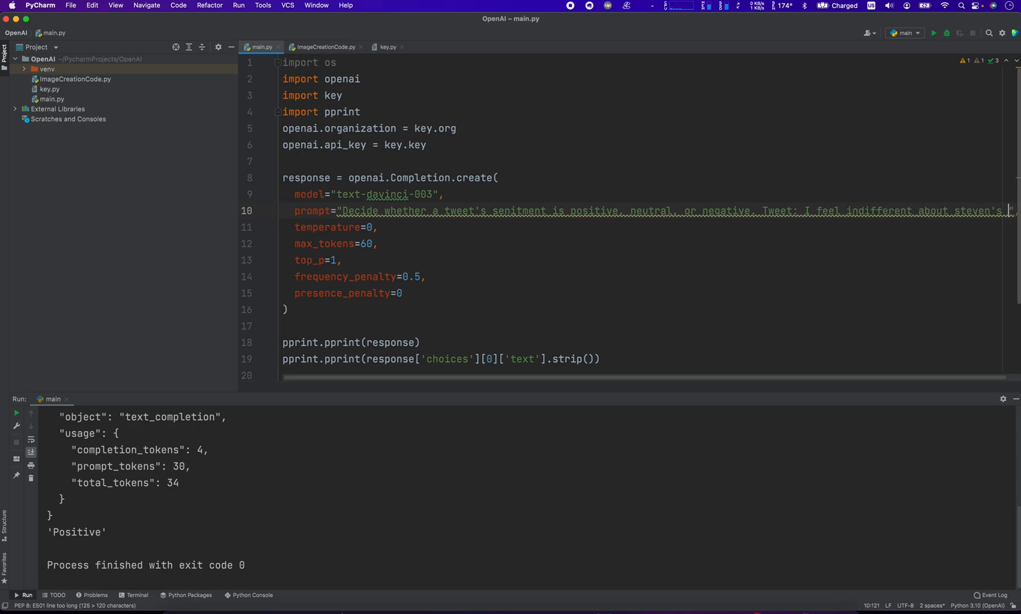
{"action": "scroll", "scroll_direction": "right", "scroll_amount": 3}
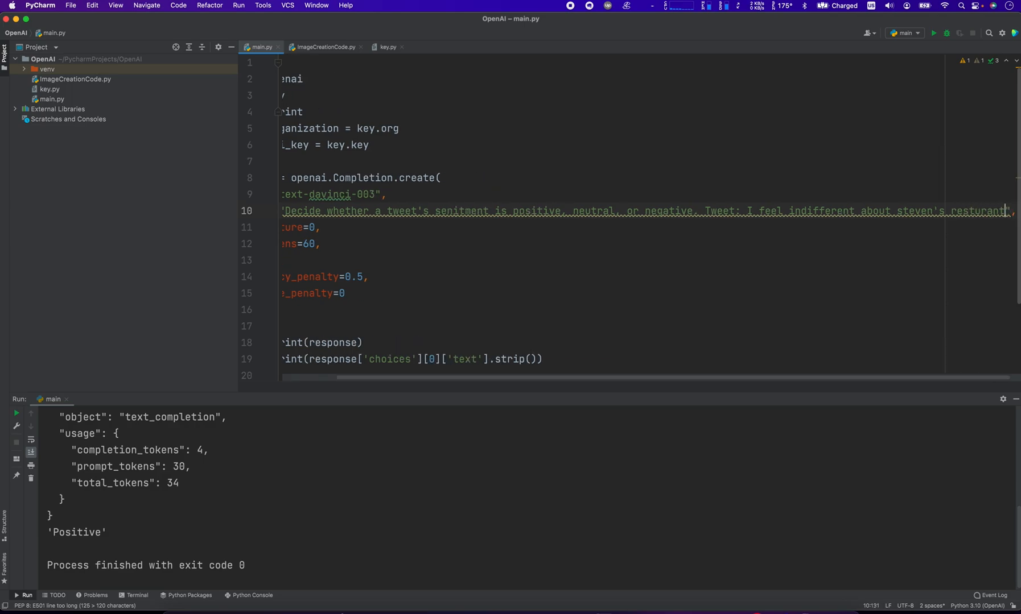
Run the script and check the Neutral classification in the Run output
{"action": "left_click", "coordinate": [932, 33]}
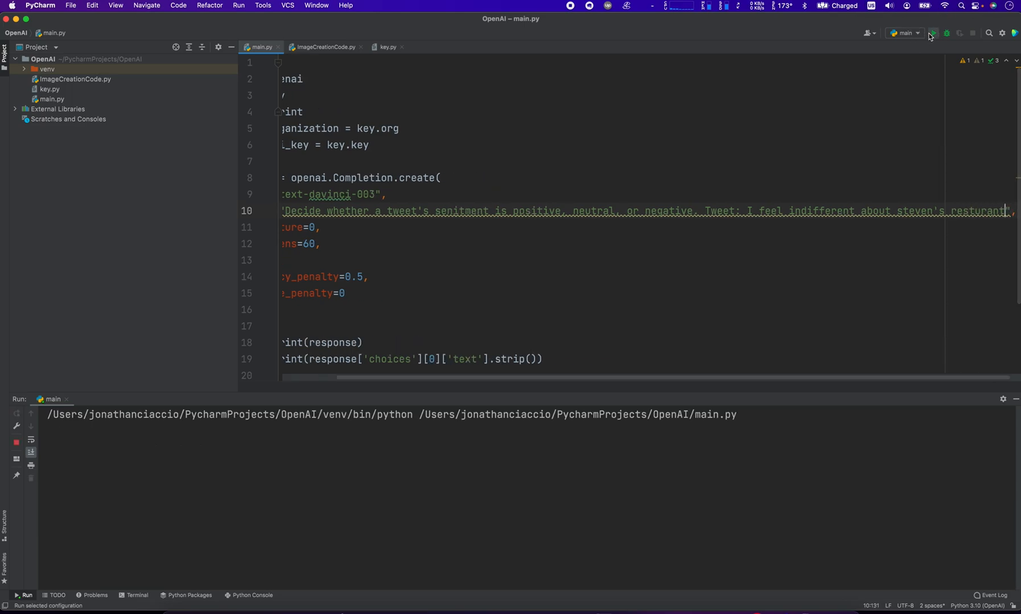
{"action": "left_click", "coordinate": [933, 33]}
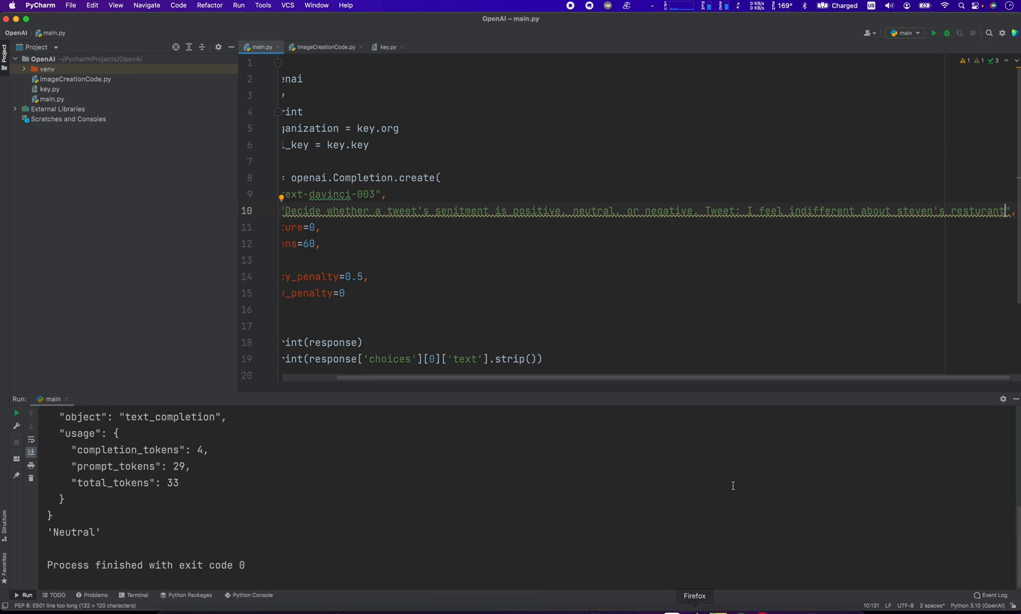
{"action": "mouse_move", "coordinate": [328, 544]}
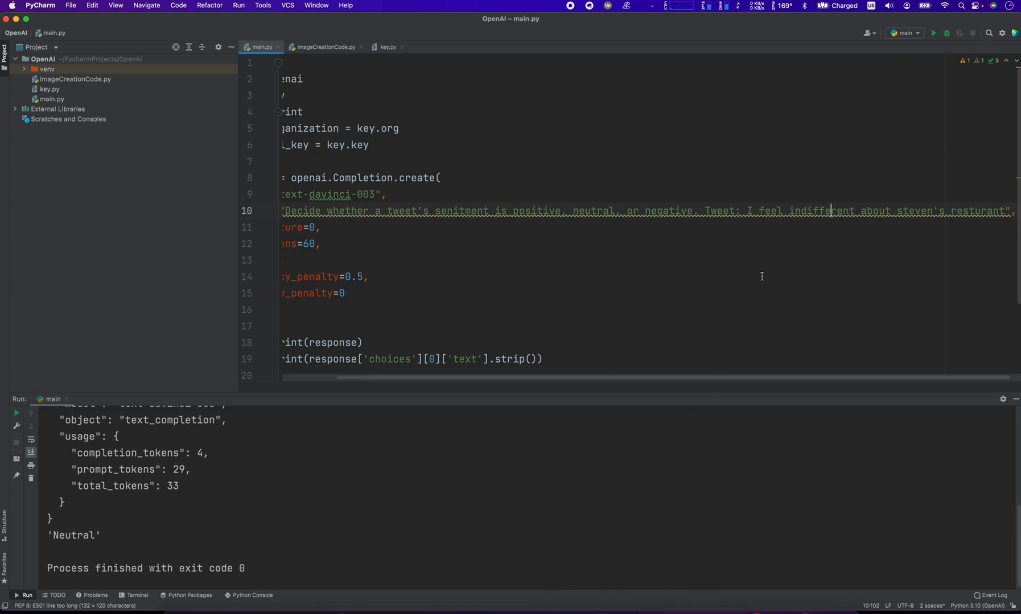
{"action": "scroll", "scroll_direction": "up", "scroll_amount": 3}
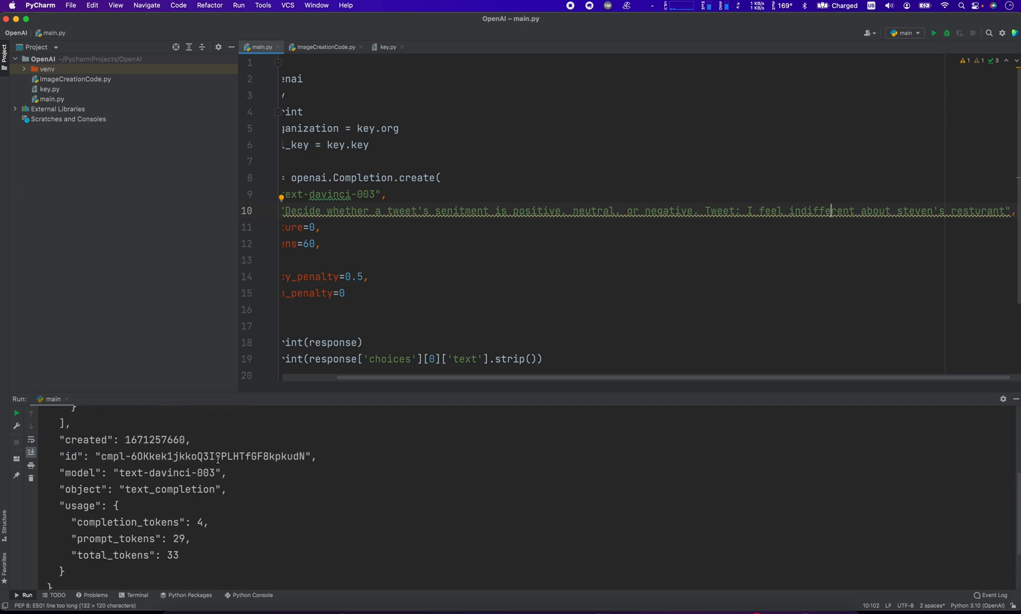
{"action": "mouse_move", "coordinate": [693, 472]}
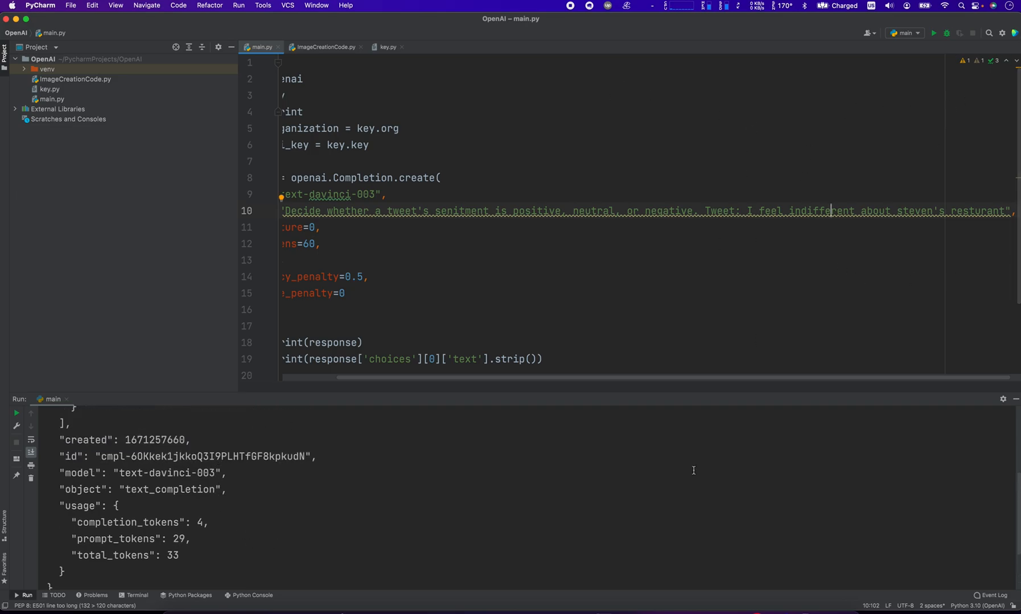
{"action": "mouse_move", "coordinate": [567, 611]}
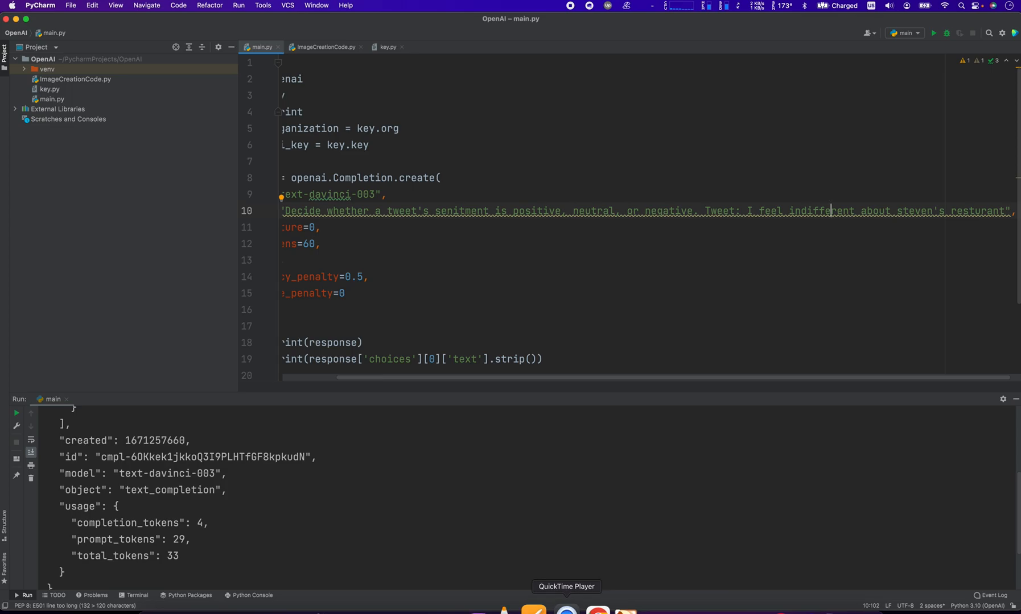
{"action": "scroll", "scroll_direction": "down", "scroll_amount": 3}
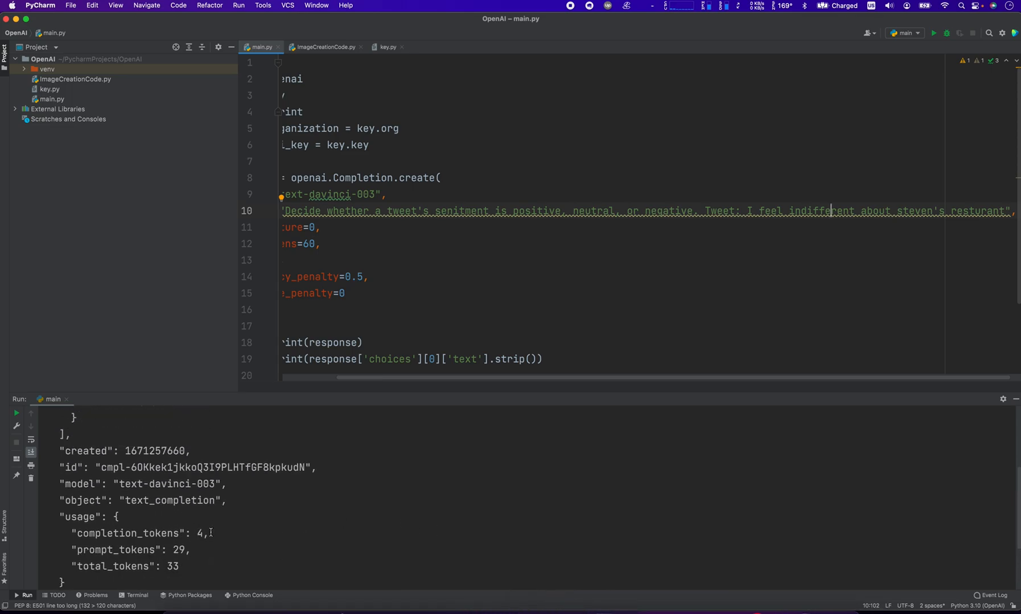